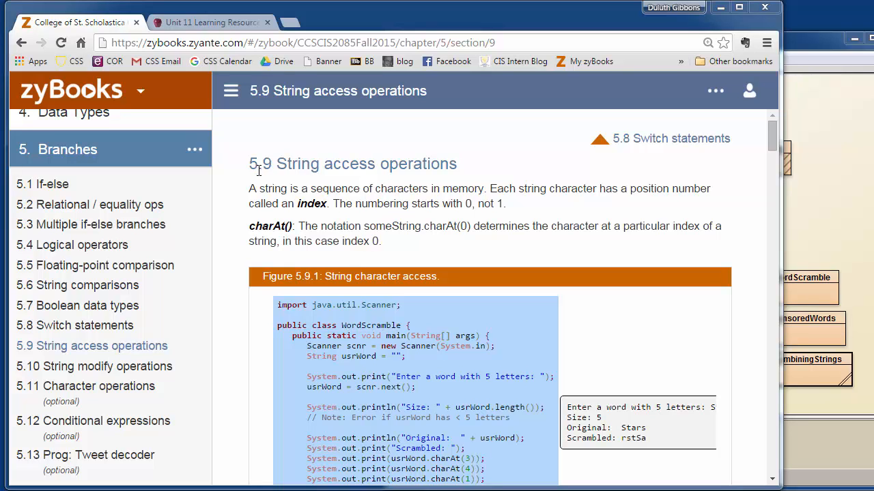
pyautogui.moveTo(352, 223)
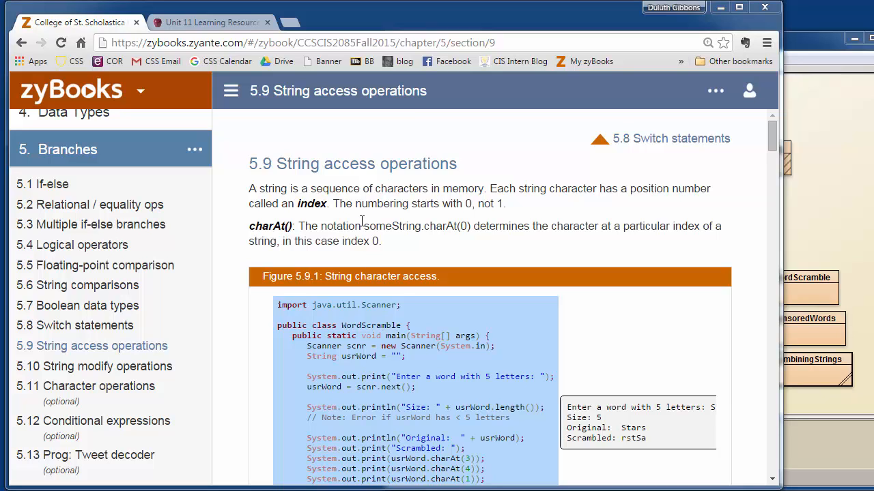
pyautogui.moveTo(322, 202)
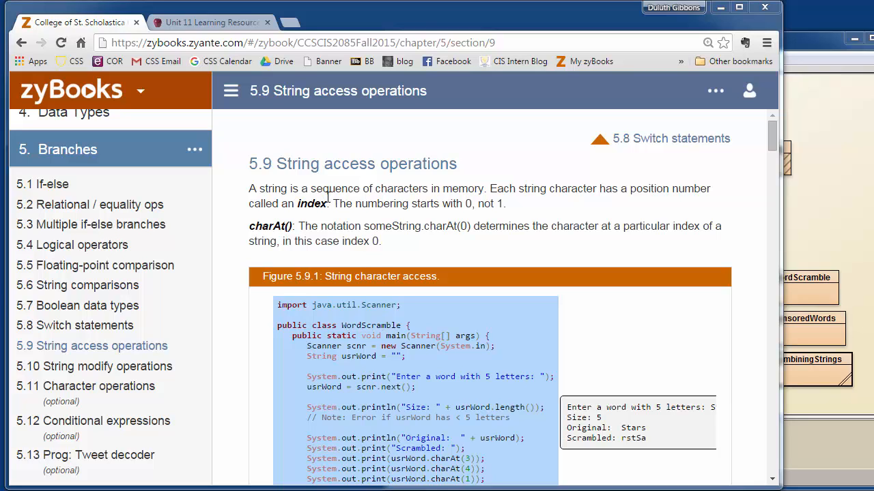
pyautogui.moveTo(404, 247)
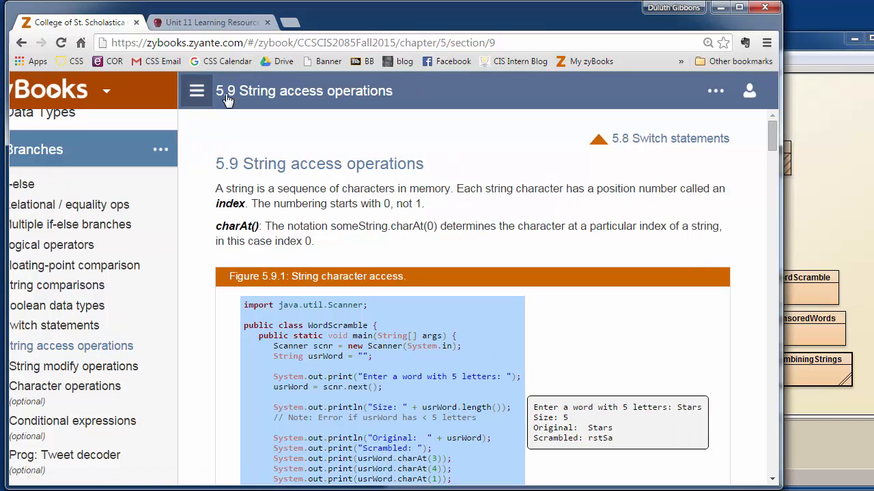
# Collapse the left chapter sidebar so section 5.9 fills the page width
pyautogui.click(197, 90)
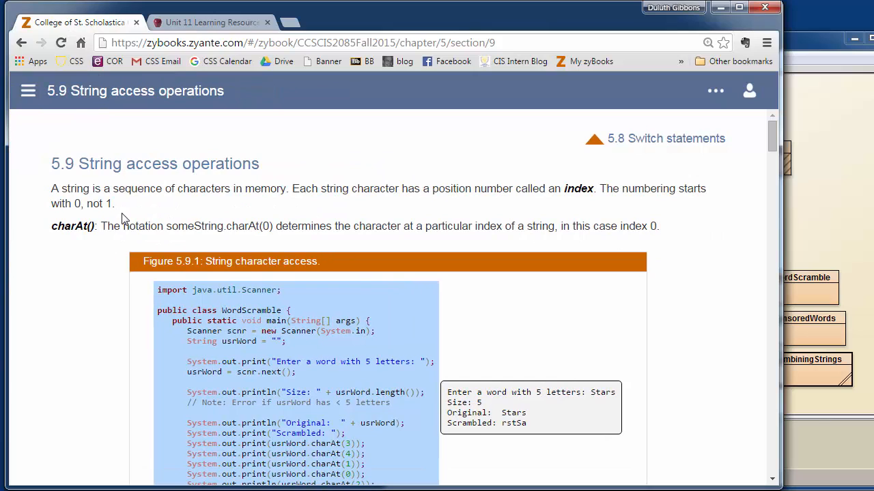
pyautogui.moveTo(342, 211)
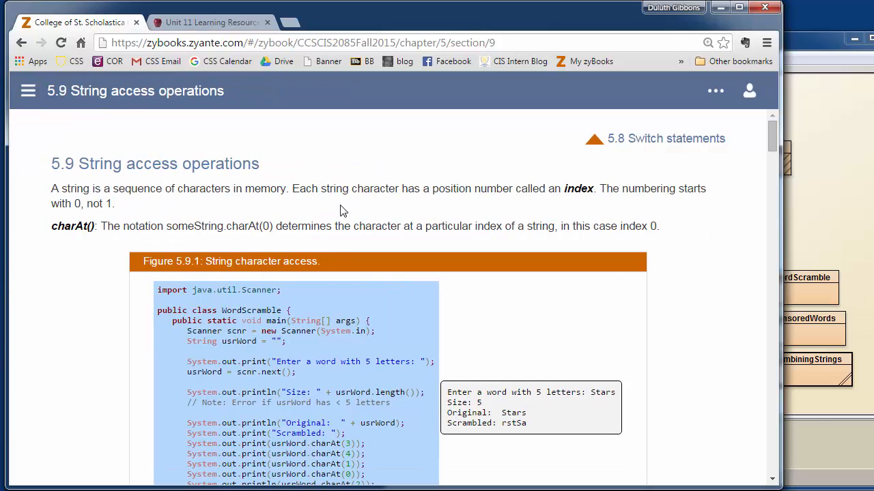
pyautogui.moveTo(300, 320)
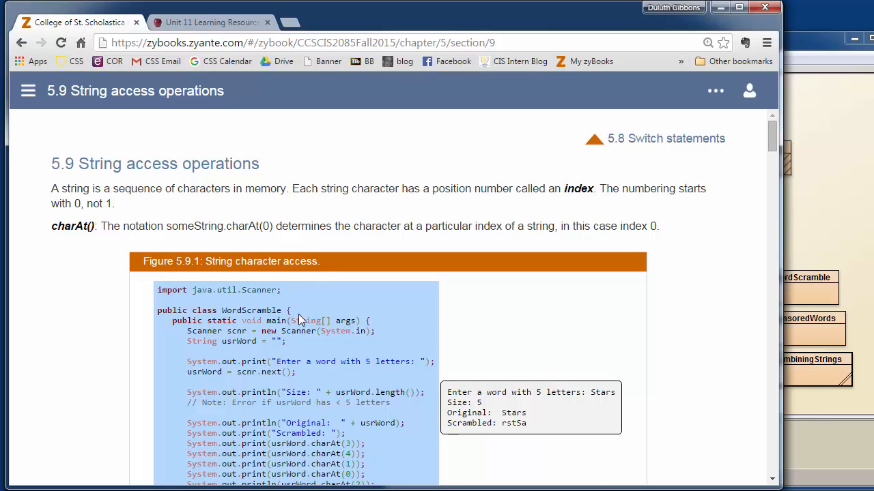
pyautogui.moveTo(558, 245)
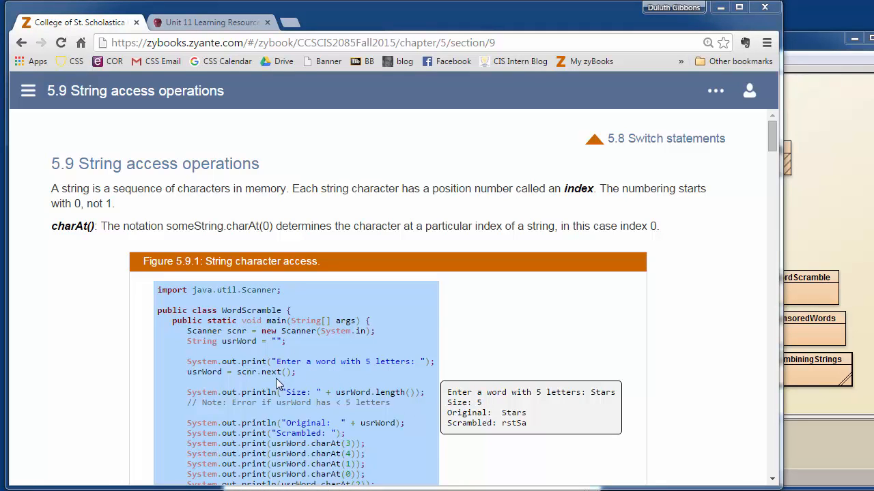
pyautogui.moveTo(461, 403)
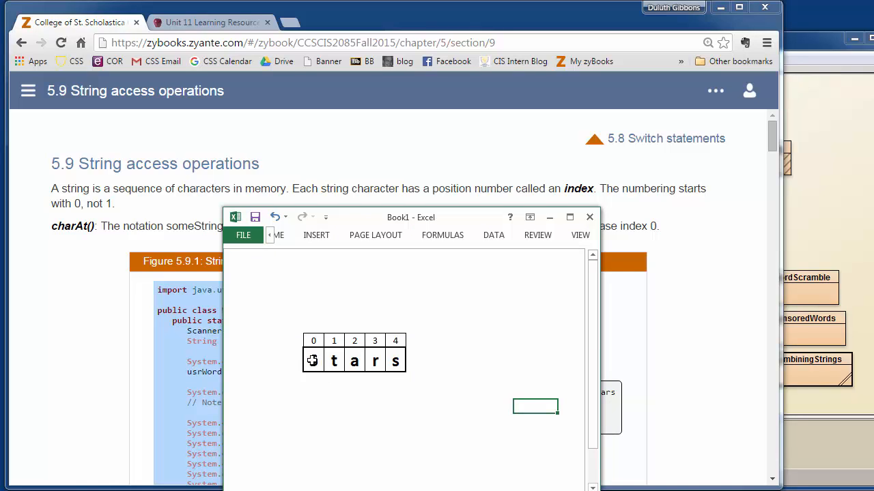
# Enter S in the first letter cell so the row under indices 0–4 reads Stars
pyautogui.write('S')
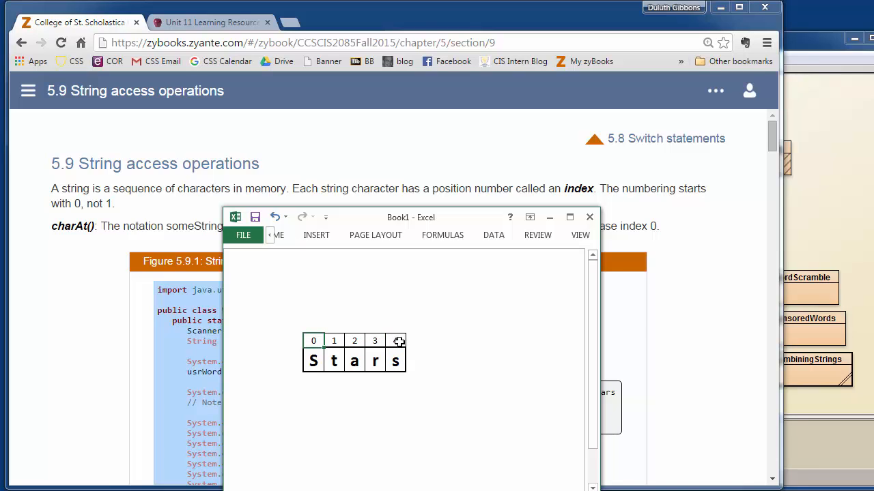
pyautogui.click(396, 341)
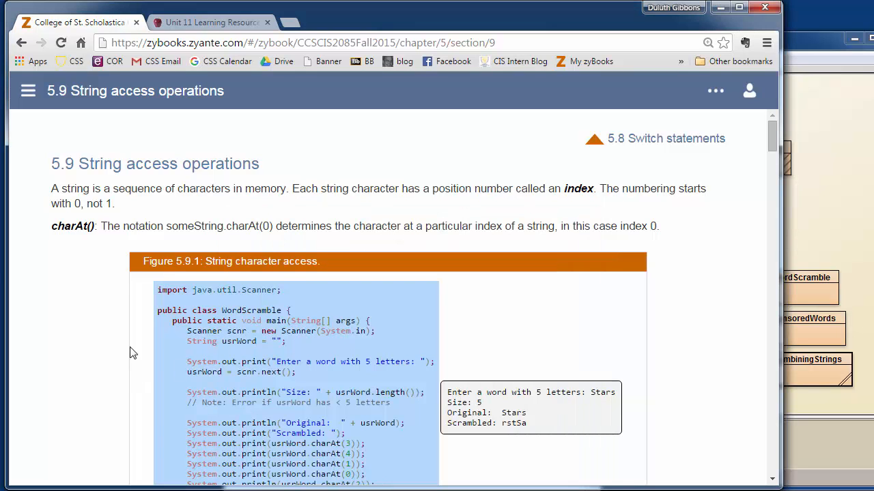
# Scroll to Figure 5.9.1 and highlight the charAt call in the WordScramble example
pyautogui.scroll(-3)
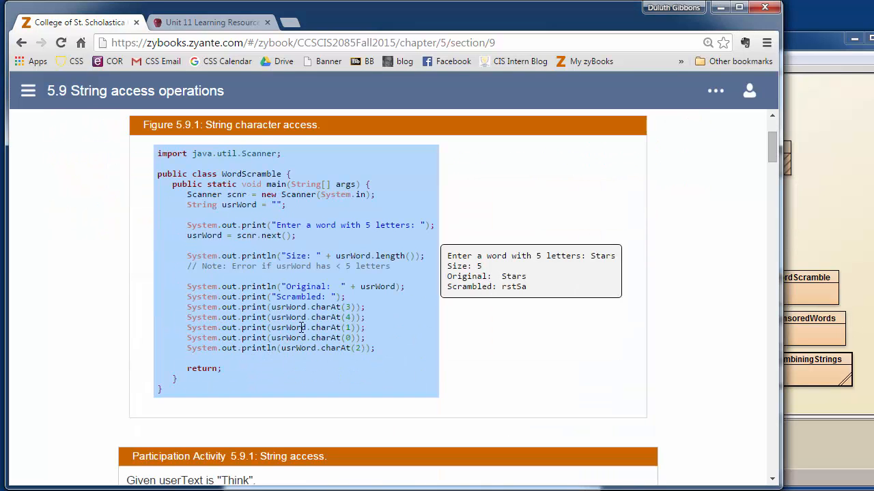
pyautogui.doubleClick(326, 306)
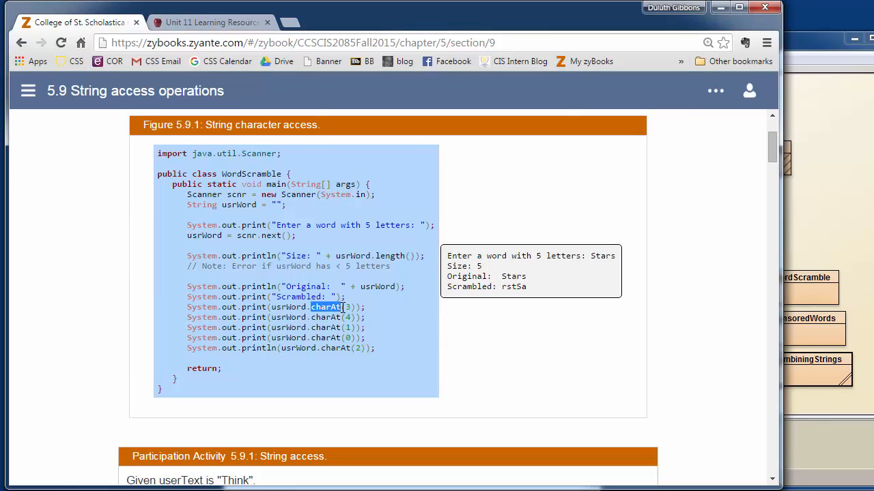
pyautogui.scroll(3)
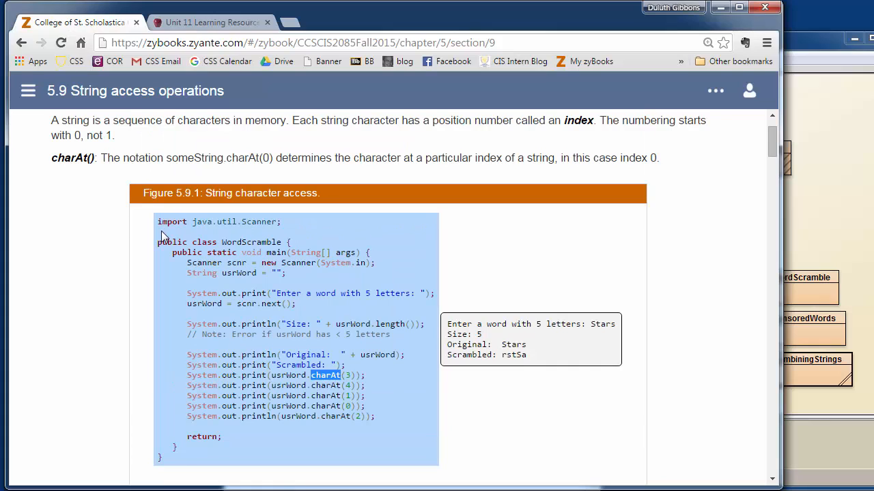
pyautogui.moveTo(188, 467)
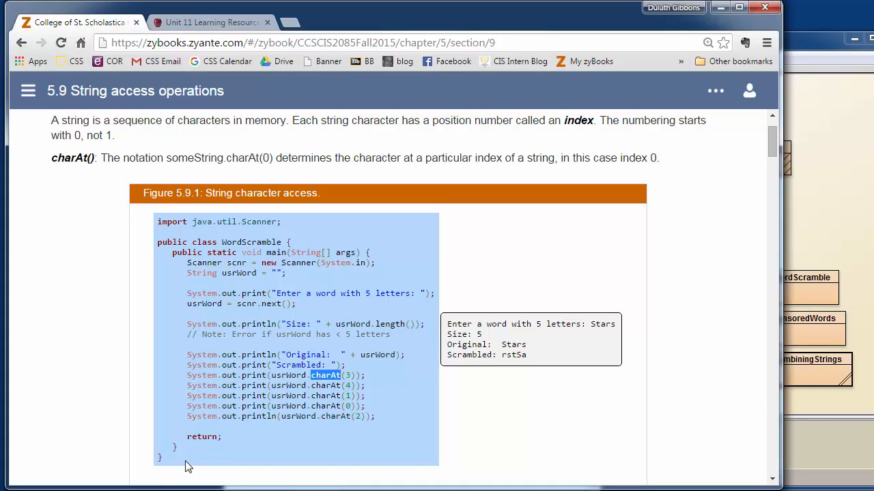
pyautogui.moveTo(358, 412)
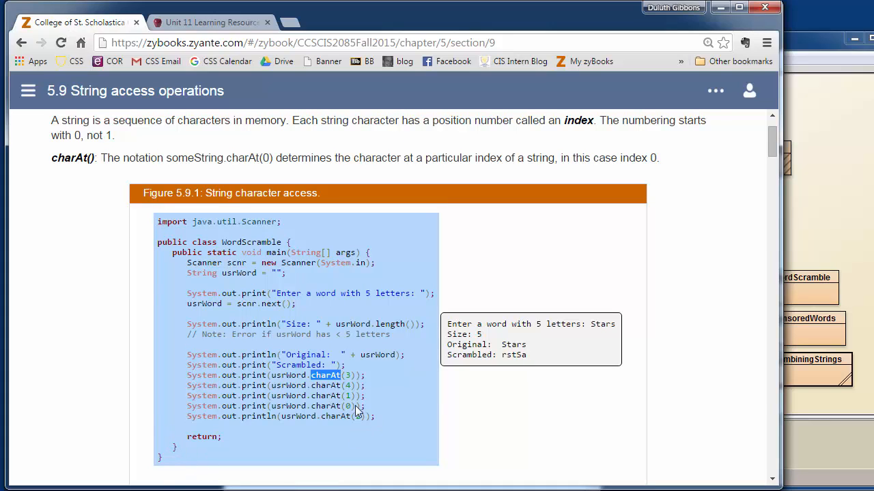
pyautogui.moveTo(808, 229)
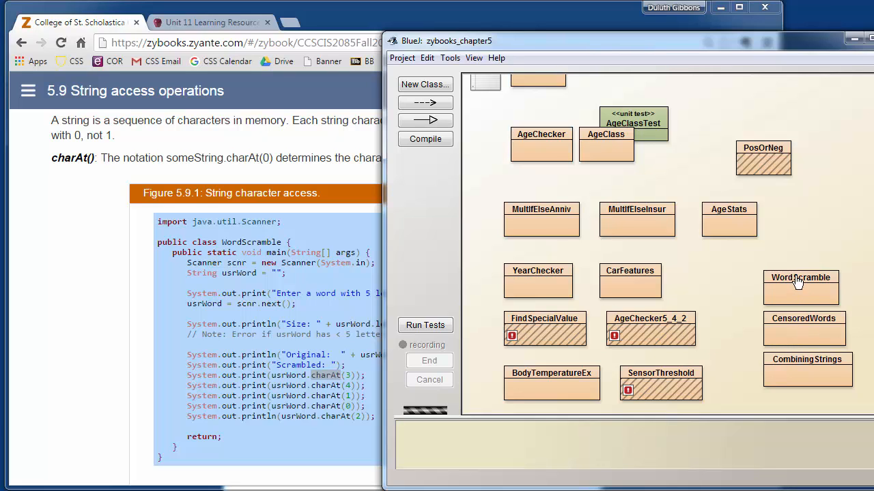
# Run WordScramble's main and enter Stars, getting Size 5 and Scrambled rstSa
pyautogui.doubleClick(800, 287)
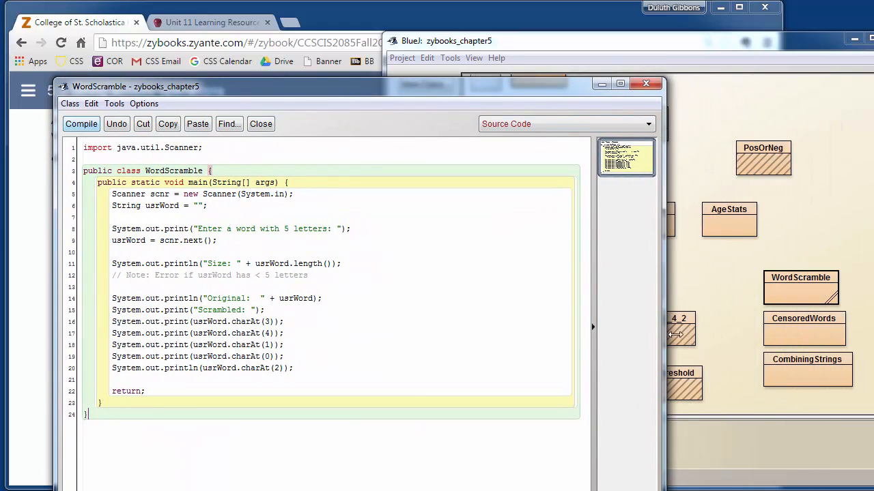
pyautogui.rightClick(800, 287)
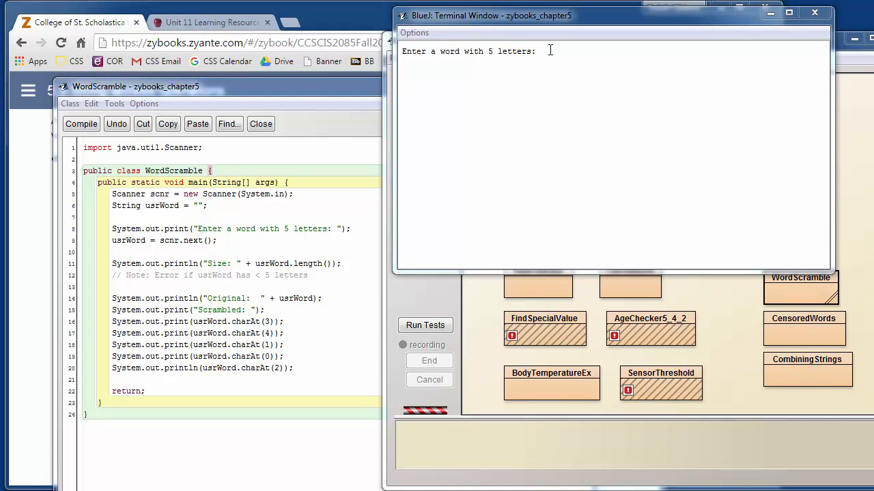
pyautogui.write('S')
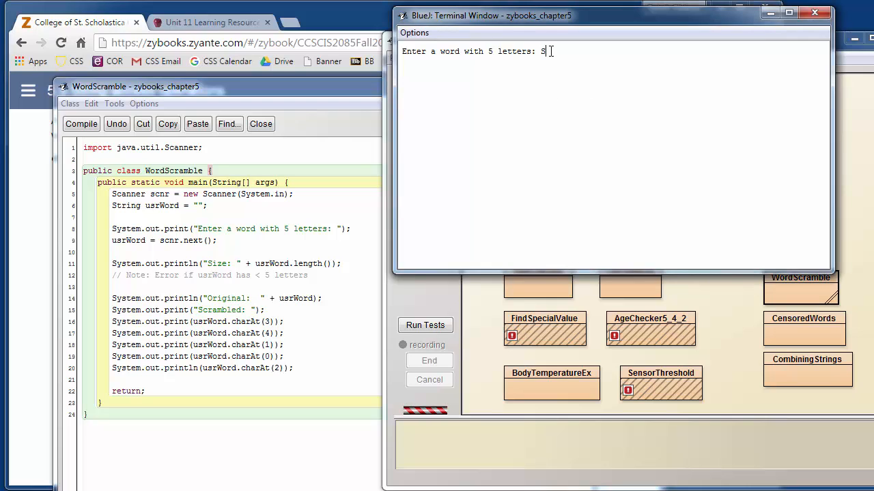
pyautogui.write('tars')
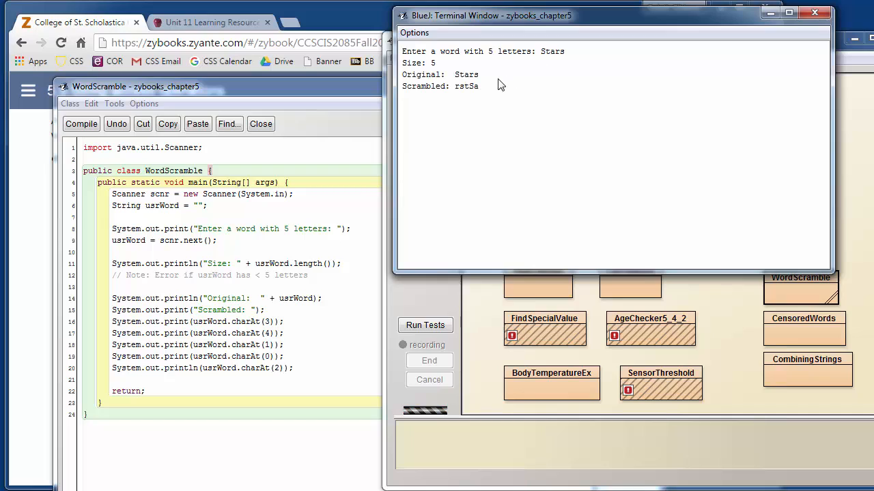
pyautogui.moveTo(430, 68)
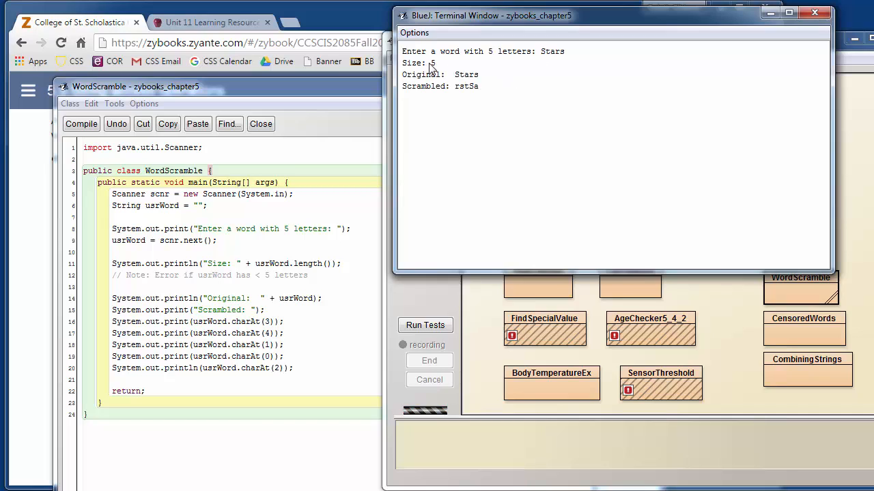
pyautogui.moveTo(458, 90)
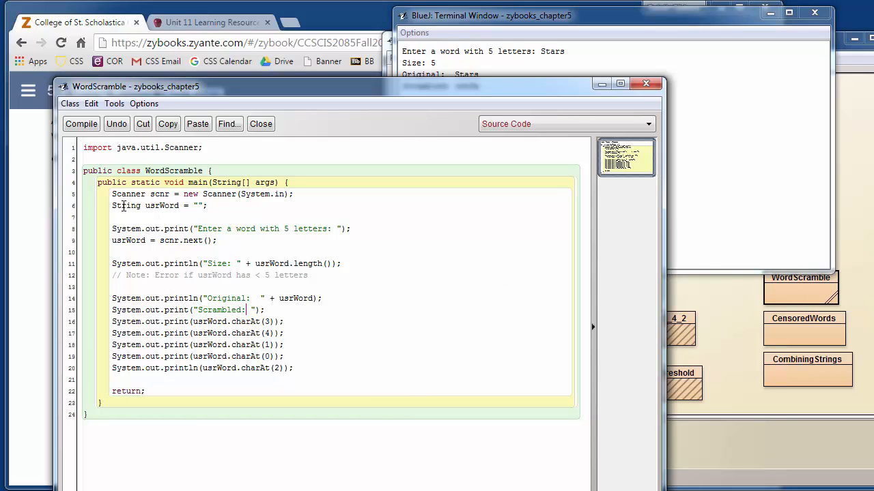
pyautogui.doubleClick(163, 204)
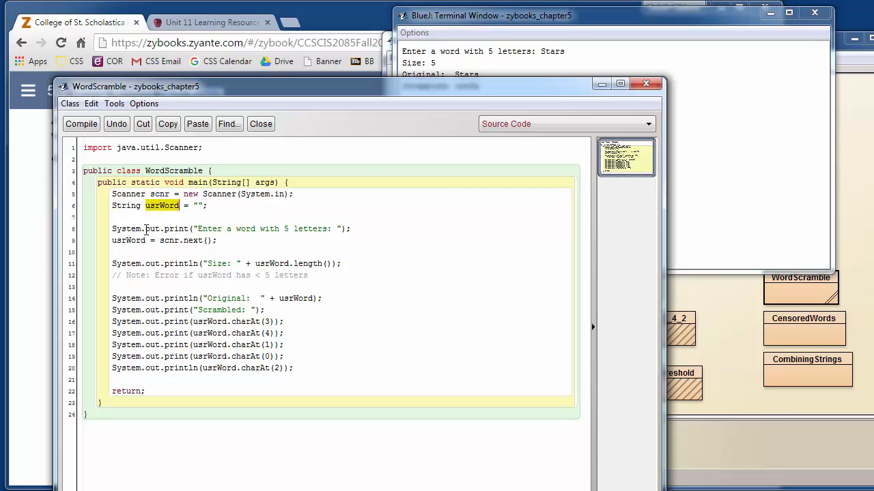
pyautogui.moveTo(167, 240)
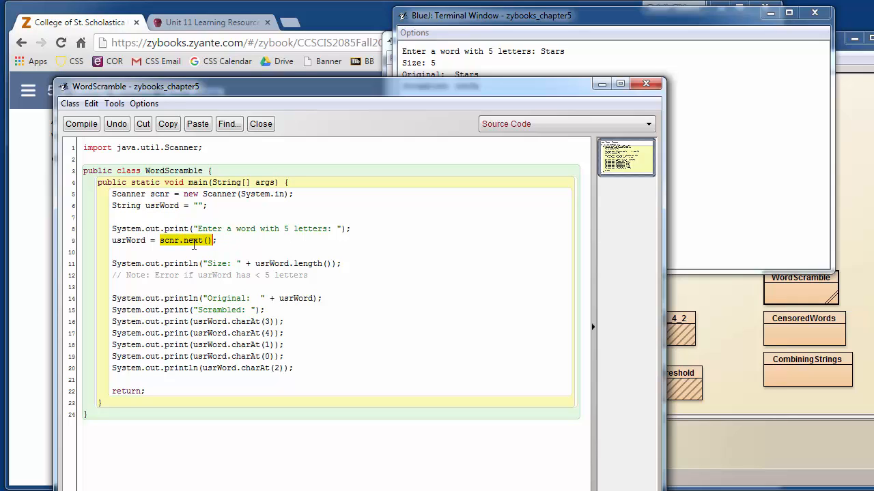
pyautogui.doubleClick(129, 240)
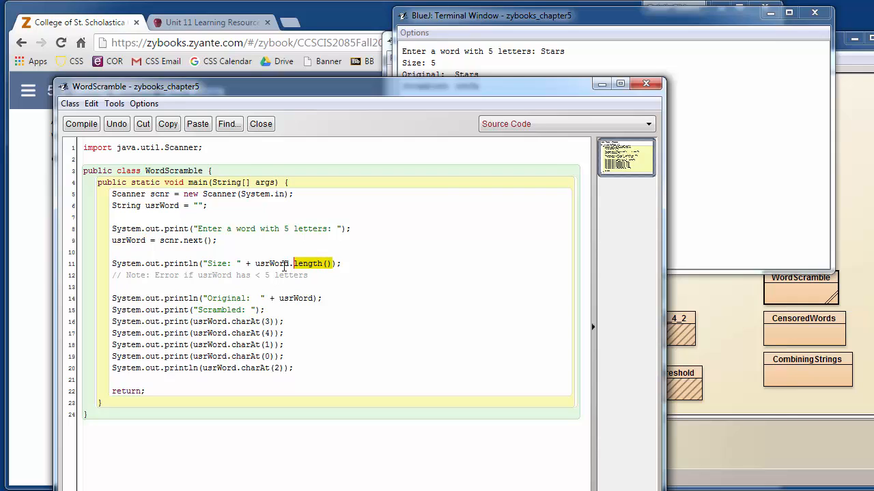
pyautogui.click(292, 264)
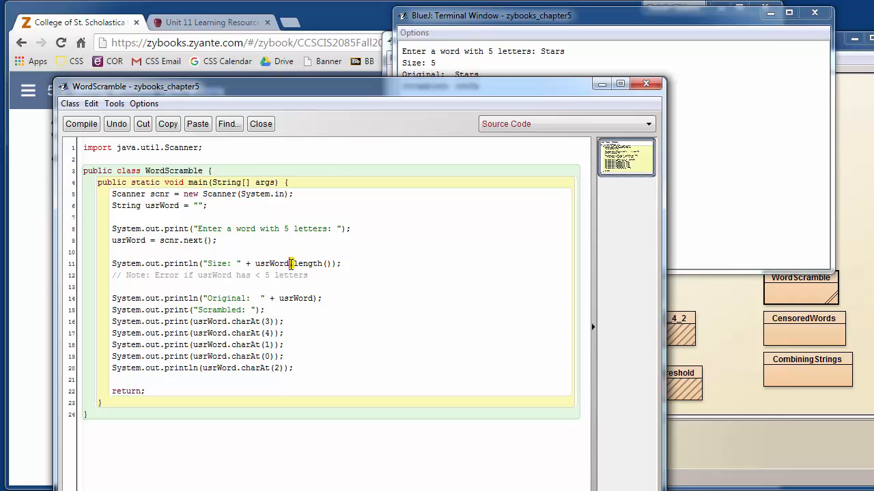
pyautogui.doubleClick(308, 264)
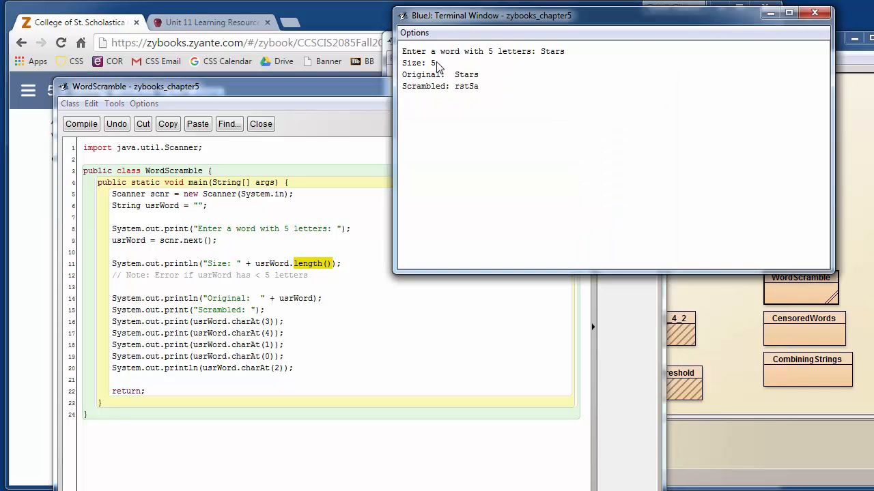
pyautogui.doubleClick(434, 63)
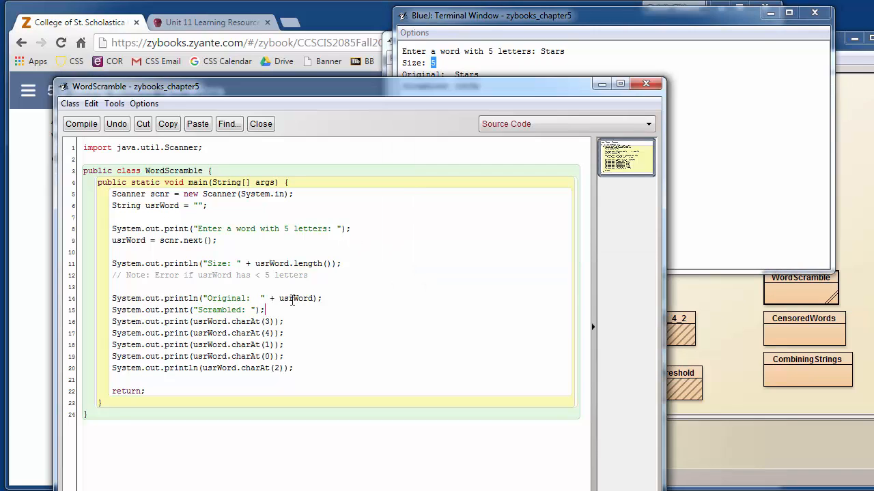
pyautogui.doubleClick(296, 298)
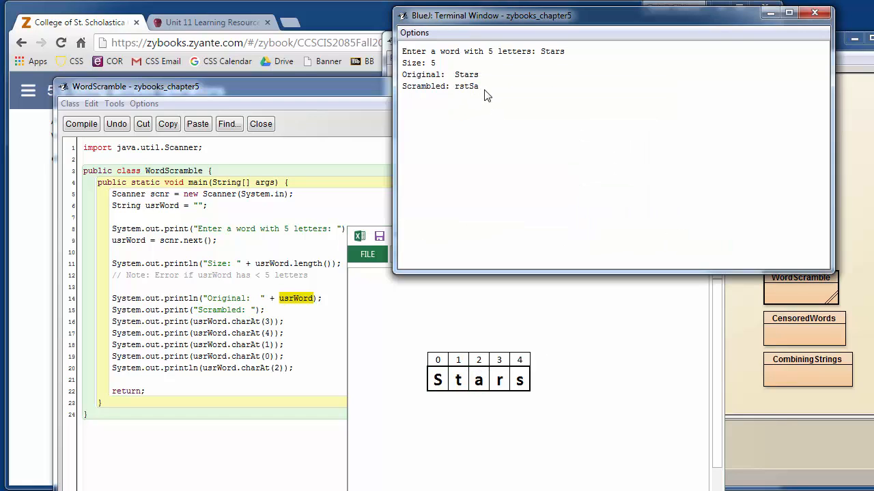
pyautogui.moveTo(374, 306)
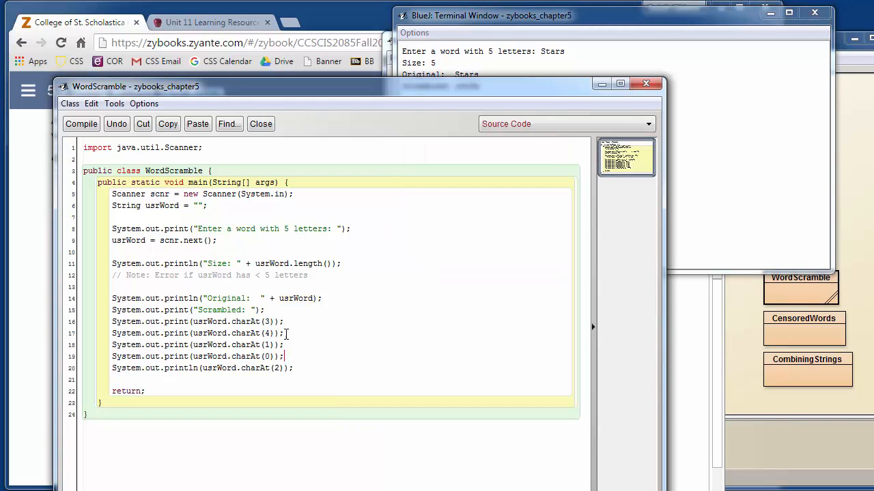
# Fill the empty charAt( ) on the last println with index 0
pyautogui.doubleClick(268, 322)
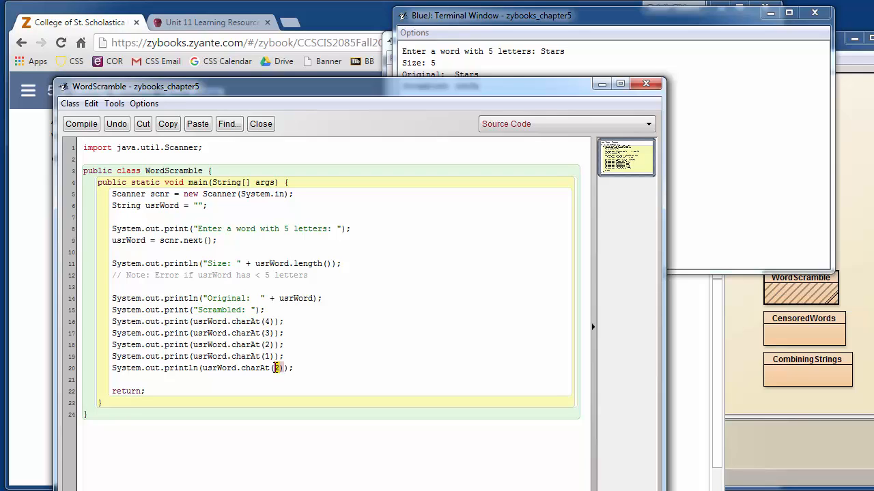
pyautogui.write('0')
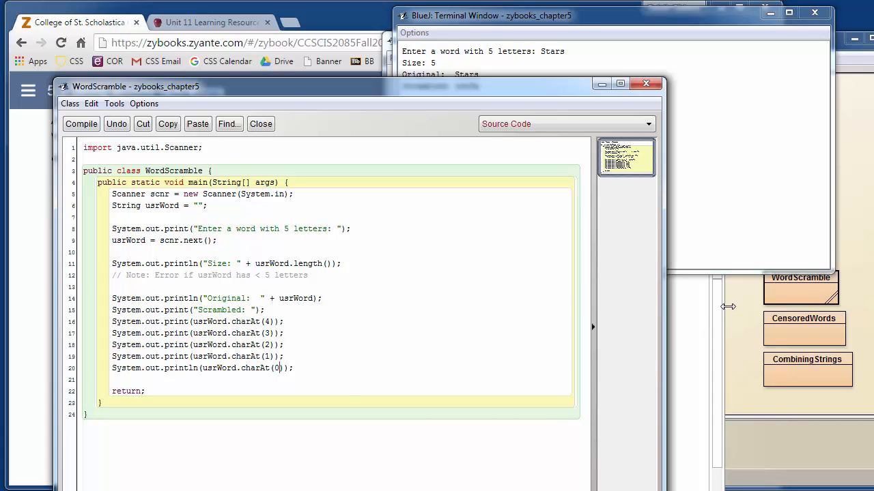
# Run WordScramble with Stars, now reversed to sratS
pyautogui.rightClick(800, 287)
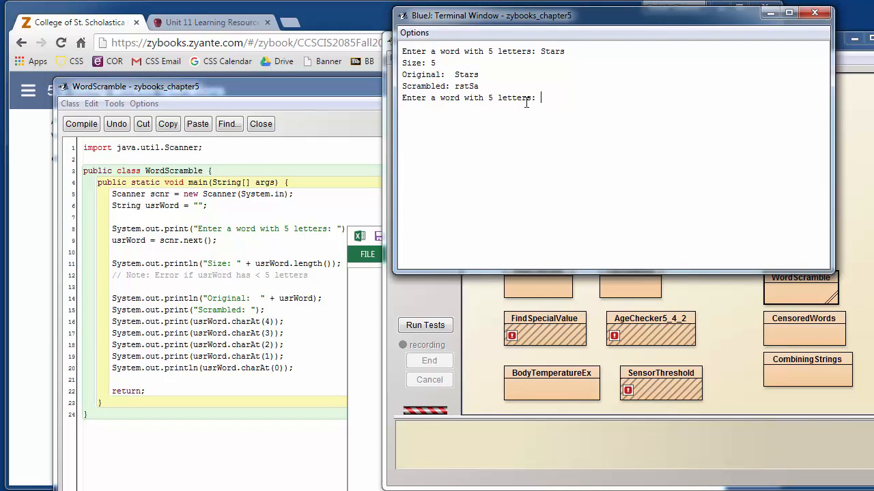
pyautogui.write('Star')
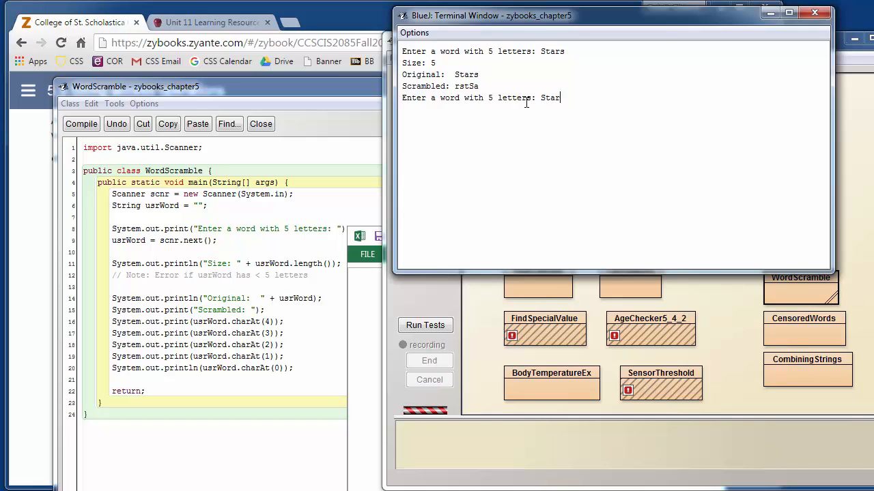
pyautogui.press('Return')
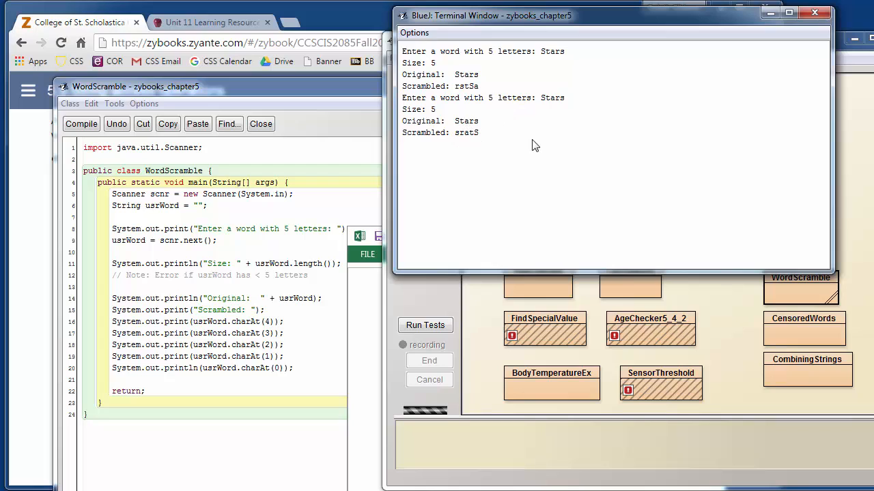
pyautogui.moveTo(535, 115)
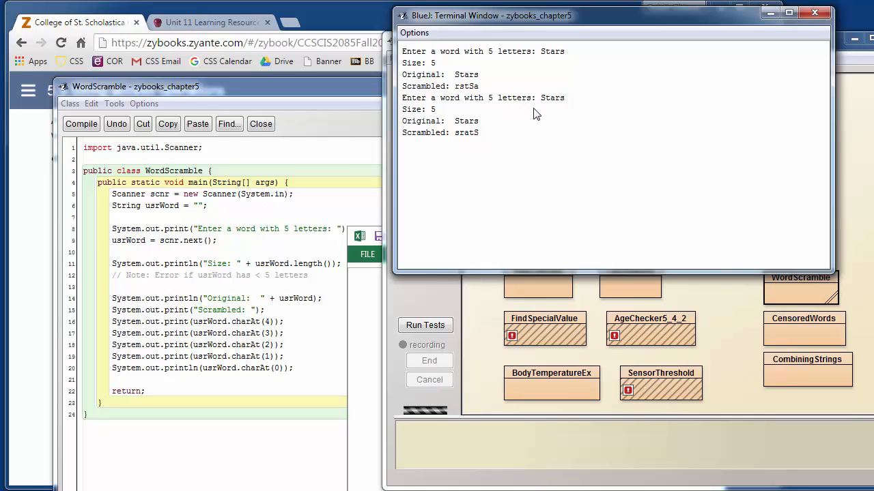
# Rerun with apple giving elppa, then apples giving size 6 but still elppa
pyautogui.rightClick(800, 287)
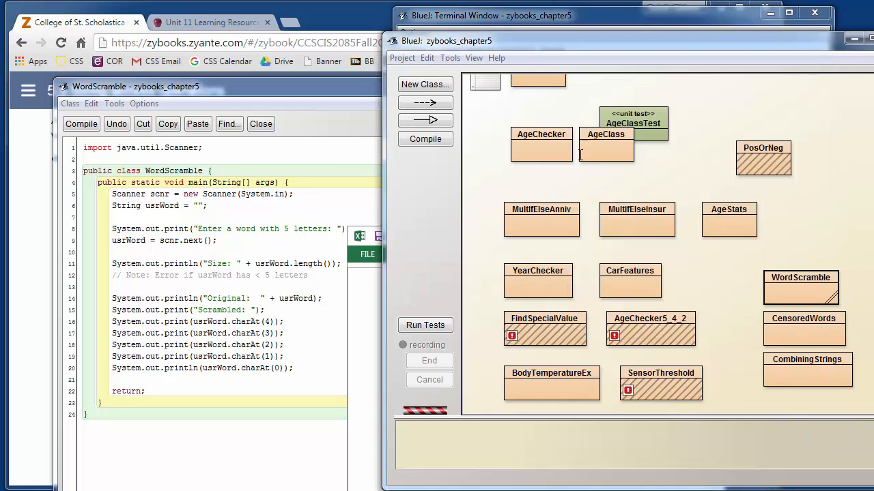
pyautogui.write('appl')
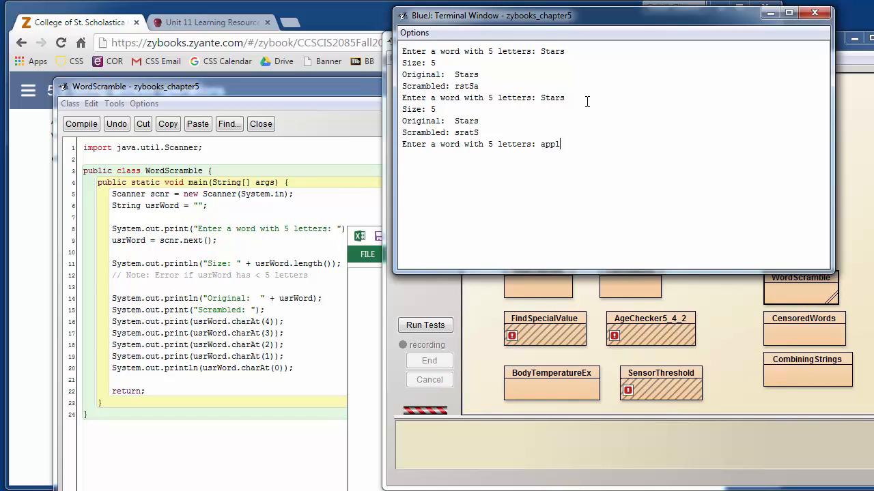
pyautogui.press('Return')
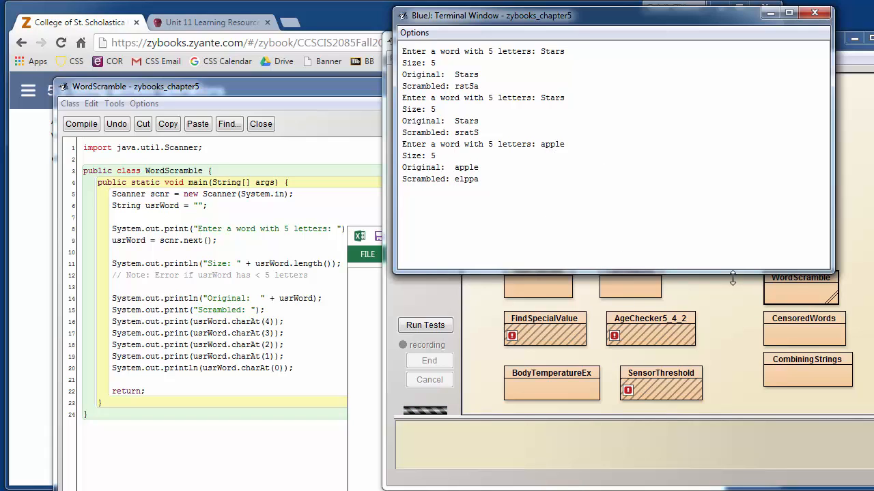
pyautogui.moveTo(789, 287)
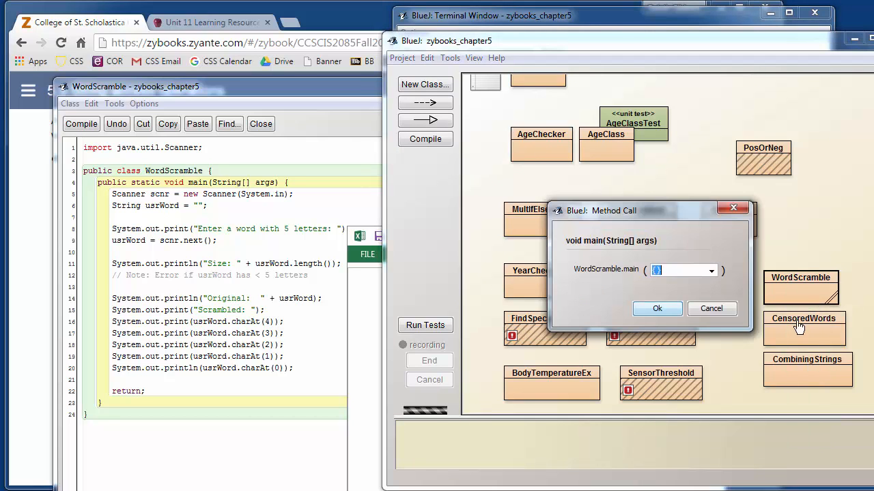
pyautogui.click(656, 308)
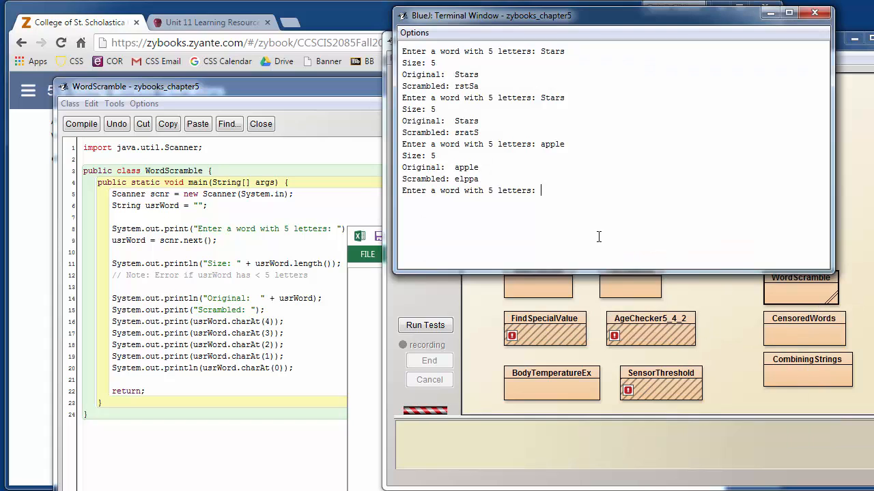
pyautogui.write('apples')
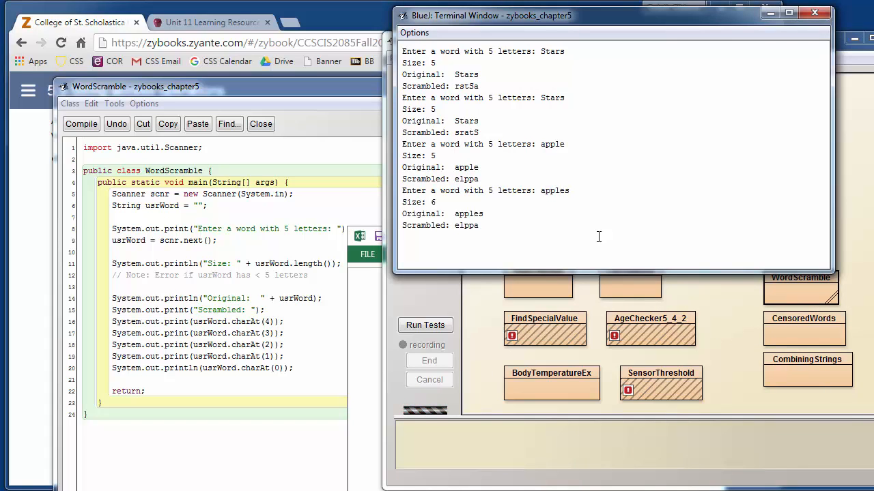
pyautogui.moveTo(436, 243)
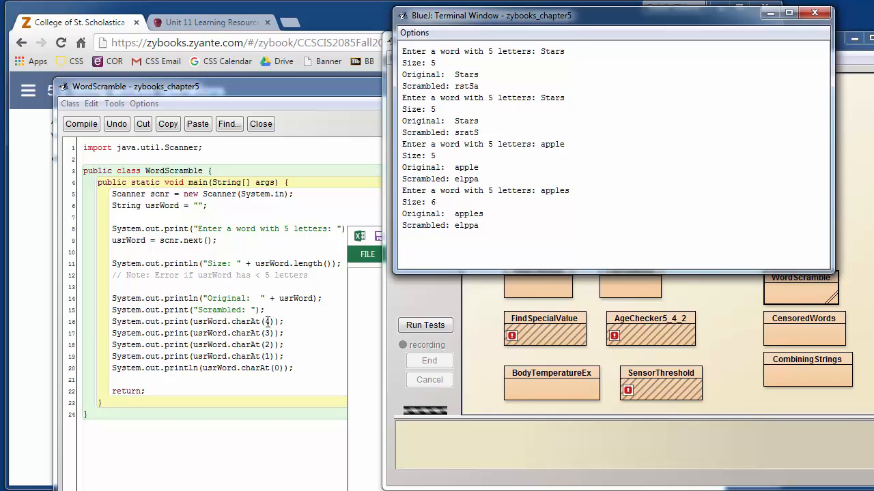
pyautogui.moveTo(434, 208)
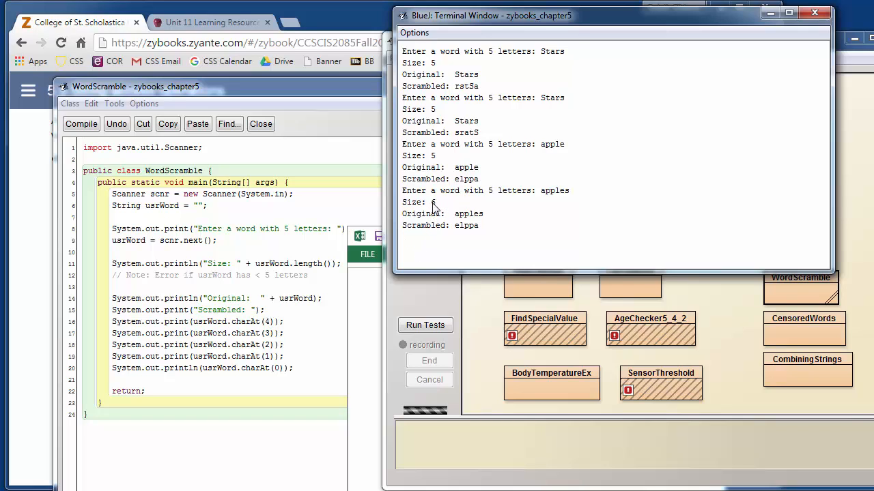
pyautogui.moveTo(475, 246)
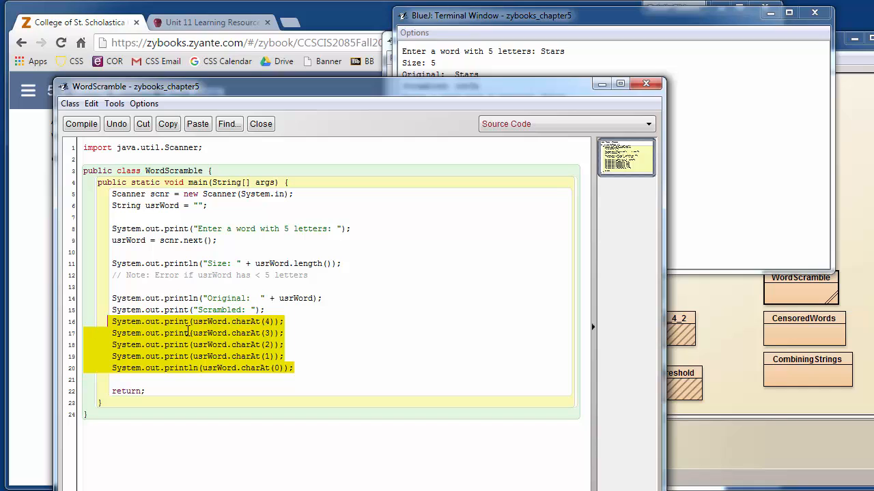
# Run WordScramble with pear, crashing with StringIndexOutOfBoundsException at charAt(4)
pyautogui.click(184, 333)
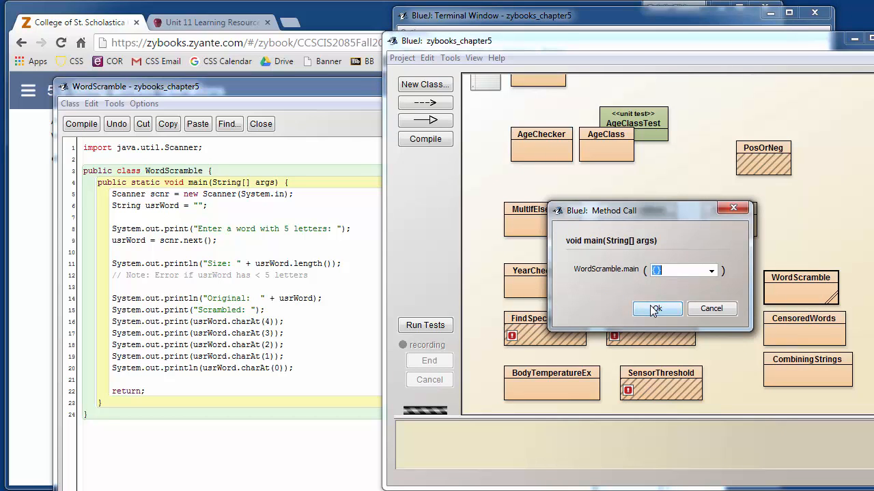
pyautogui.click(655, 308)
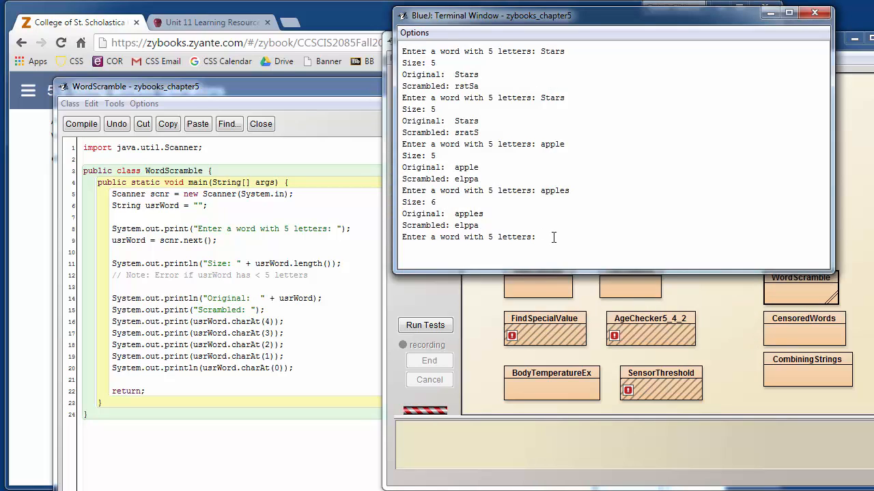
pyautogui.write('per')
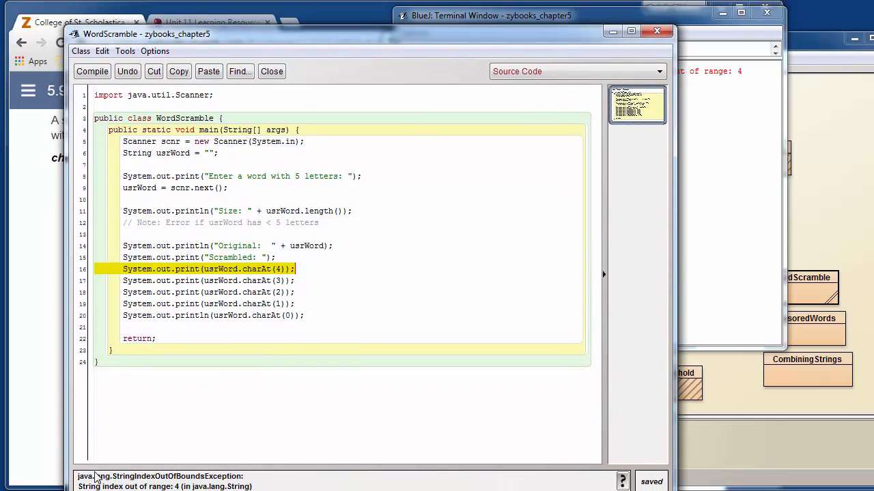
pyautogui.moveTo(672, 184)
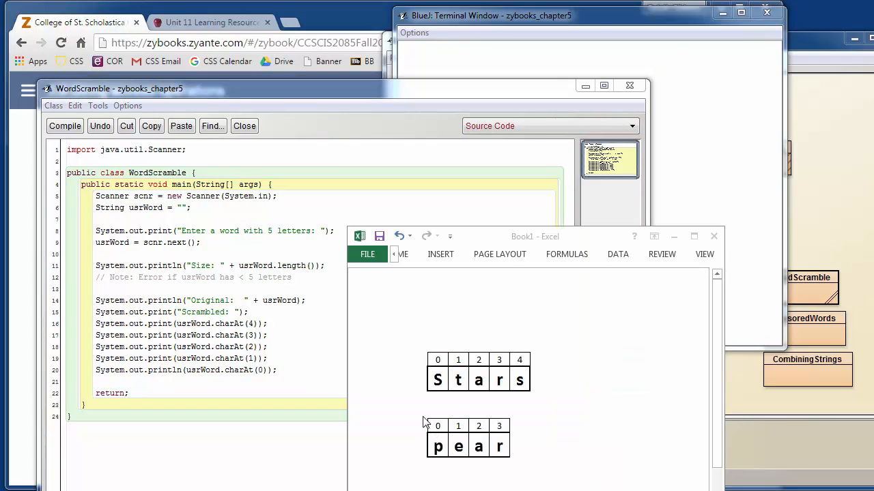
pyautogui.moveTo(475, 447)
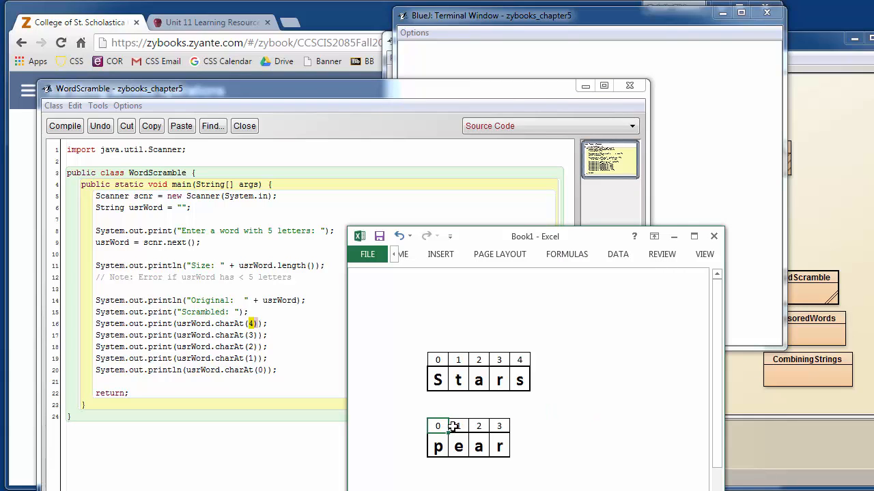
# Shade the empty cell after the r of pear to show index 4 is missing
pyautogui.click(519, 436)
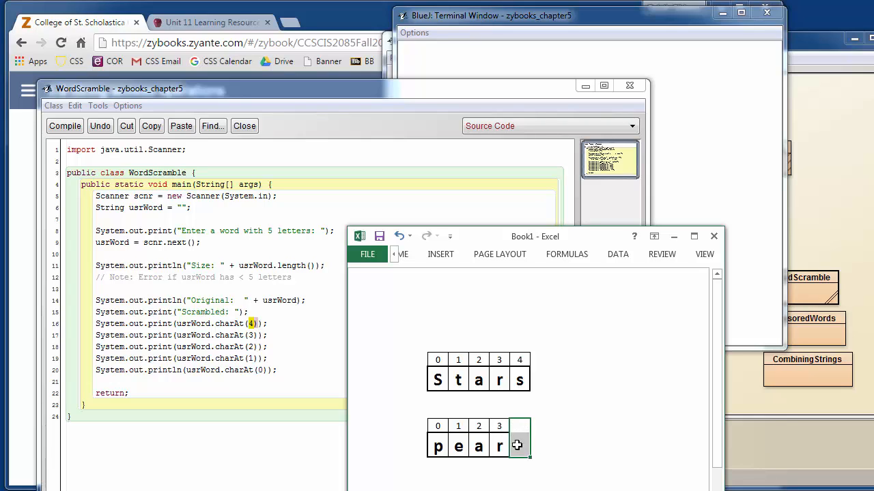
pyautogui.moveTo(523, 426)
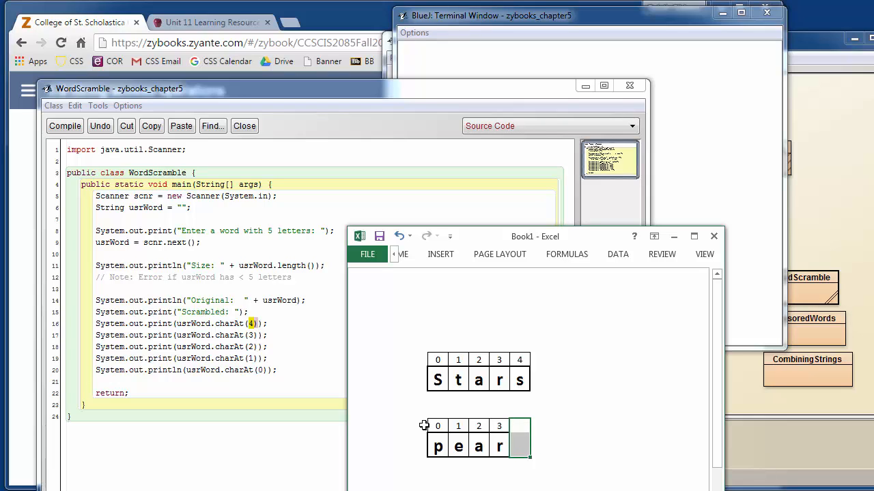
pyautogui.moveTo(503, 366)
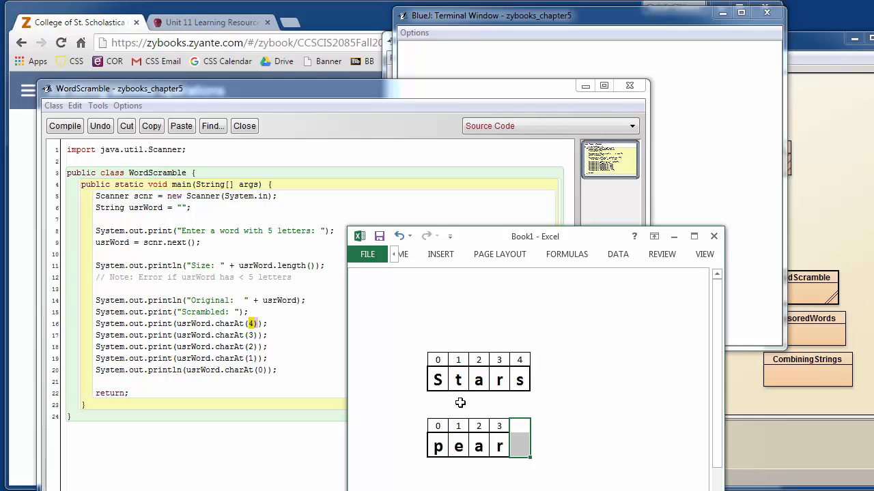
pyautogui.moveTo(405, 404)
pyautogui.write('if (usrWord.length(')
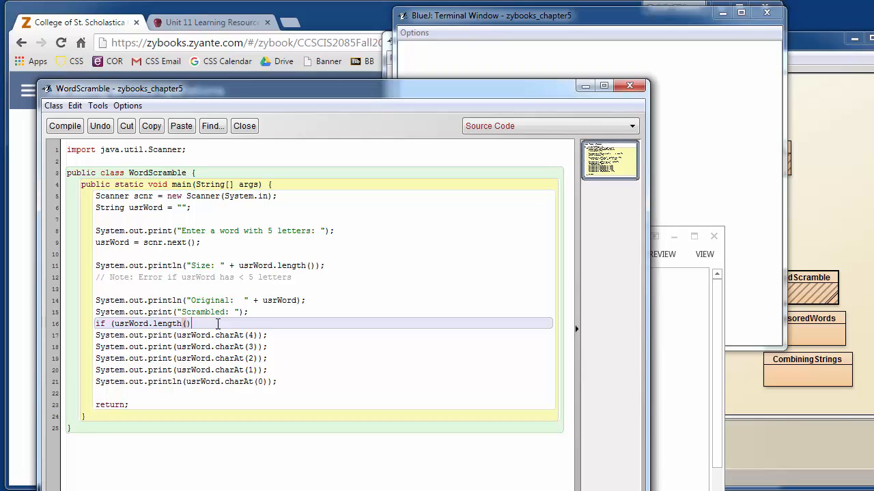
# Wrap the charAt(4) print in if (usrWord.length()>4) { } and charAt(3) in a >3 check
pyautogui.write('>')
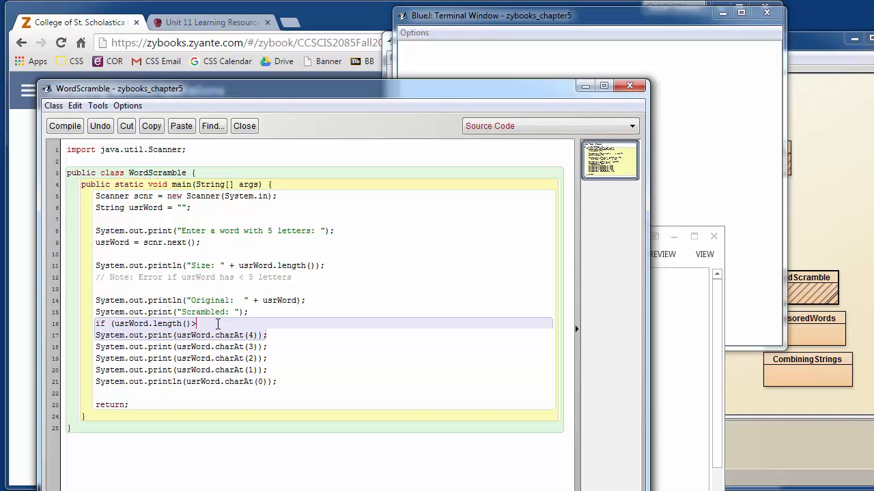
pyautogui.write('4) {')
pyautogui.write('if (usrWord.length()>3) {')
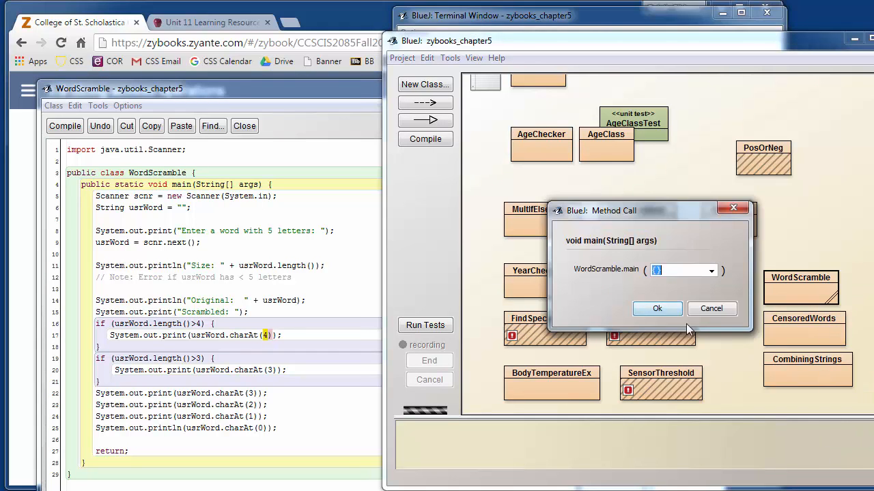
# Run the guarded WordScramble with pear, printing size 4 and rraep without a crash
pyautogui.click(657, 308)
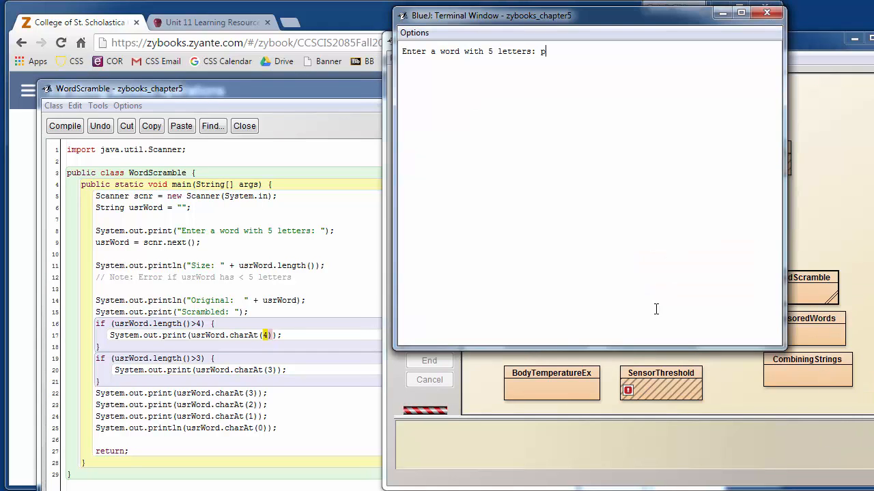
pyautogui.write('pear')
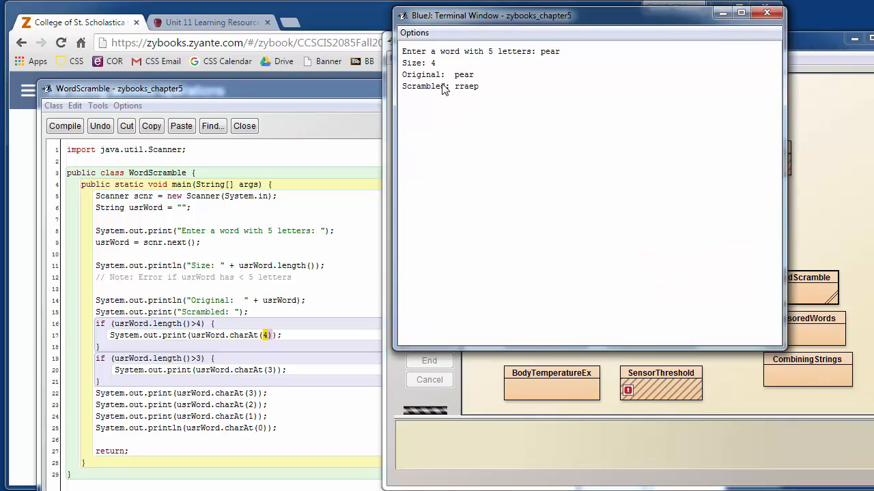
pyautogui.moveTo(662, 78)
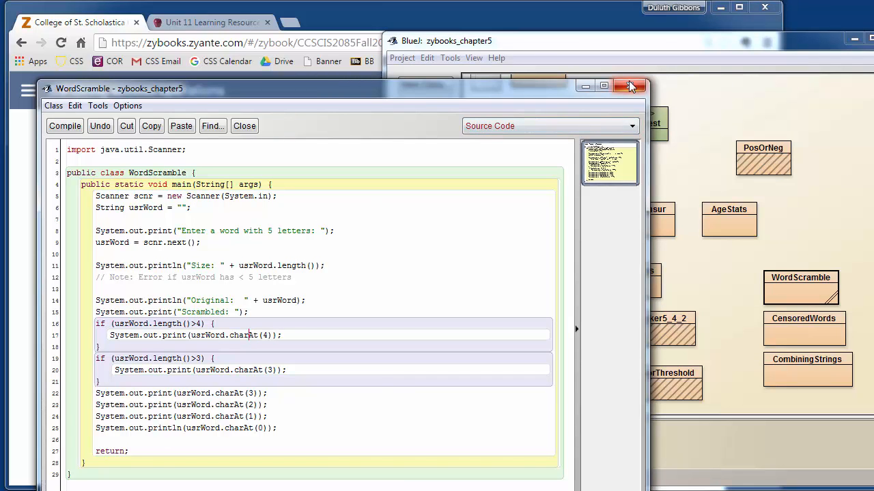
# Close the WordScramble editor and scroll the 5.9 page down to Table 5.9.1 String info methods
pyautogui.click(629, 86)
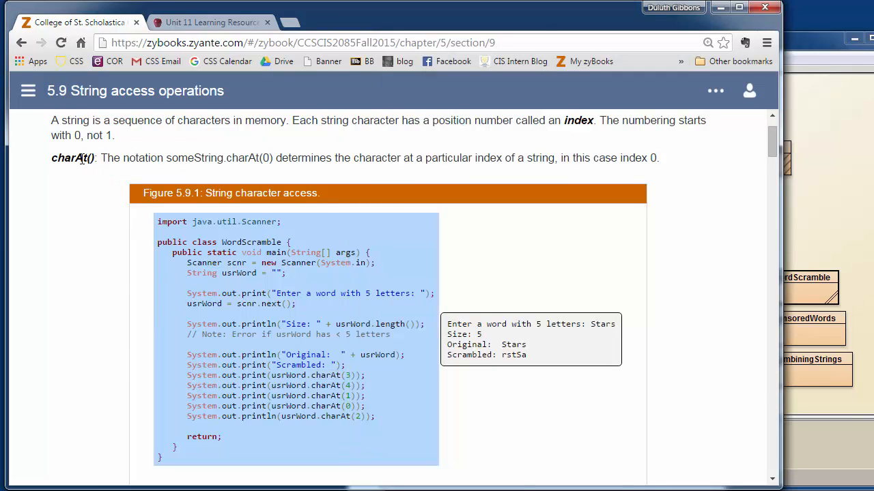
pyautogui.scroll(-3)
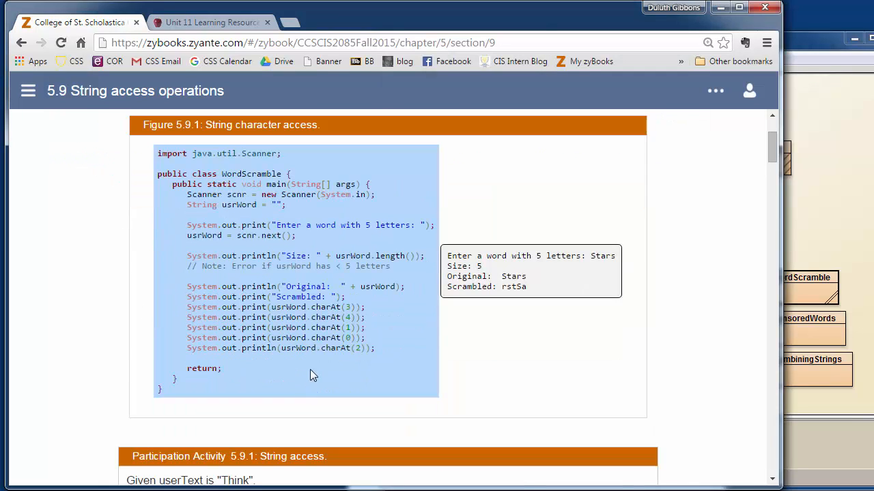
pyautogui.moveTo(353, 340)
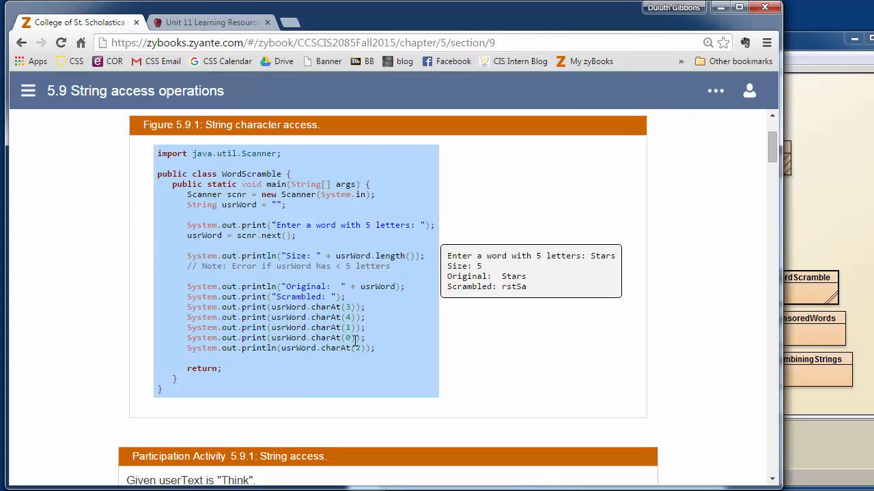
pyautogui.scroll(-3)
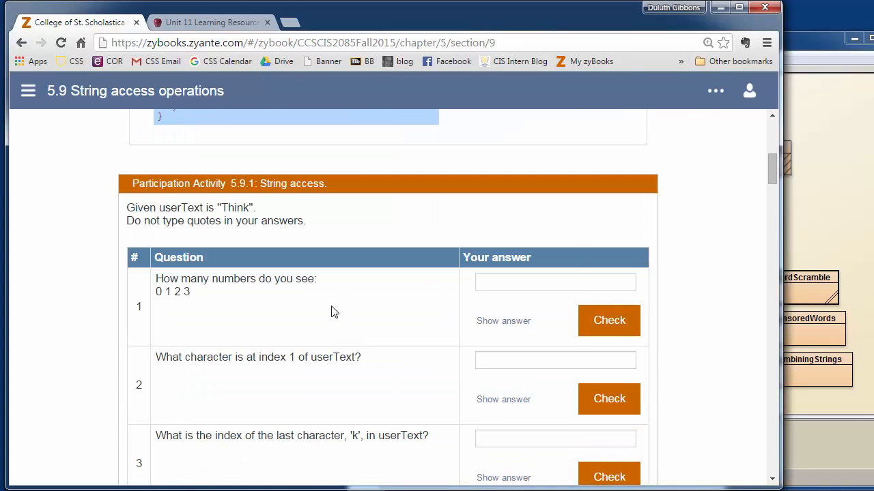
pyautogui.scroll(-3)
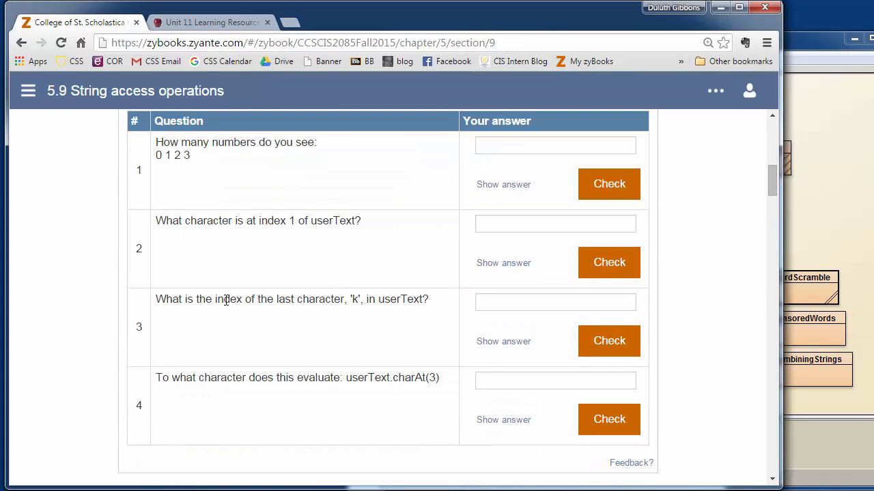
pyautogui.scroll(-3)
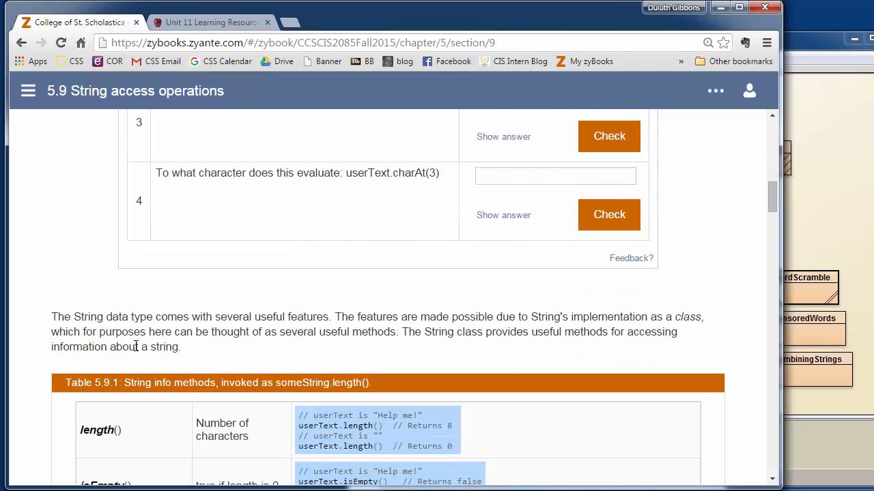
pyautogui.scroll(-3)
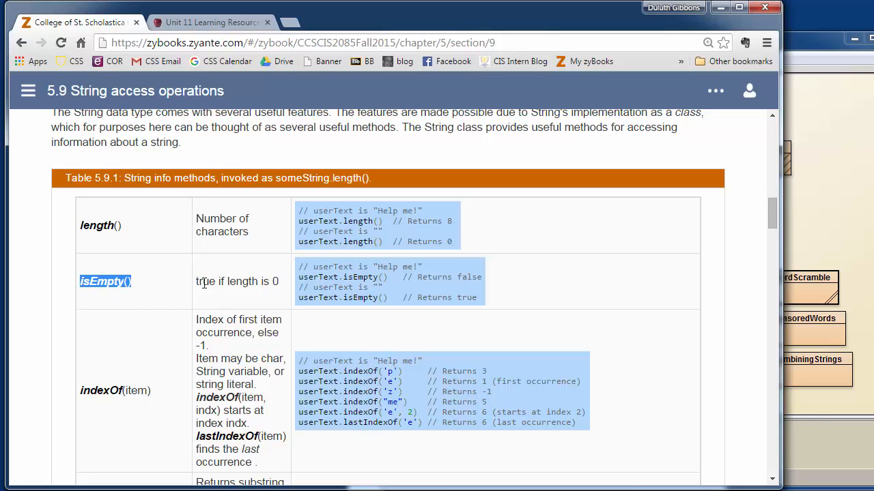
pyautogui.scroll(-3)
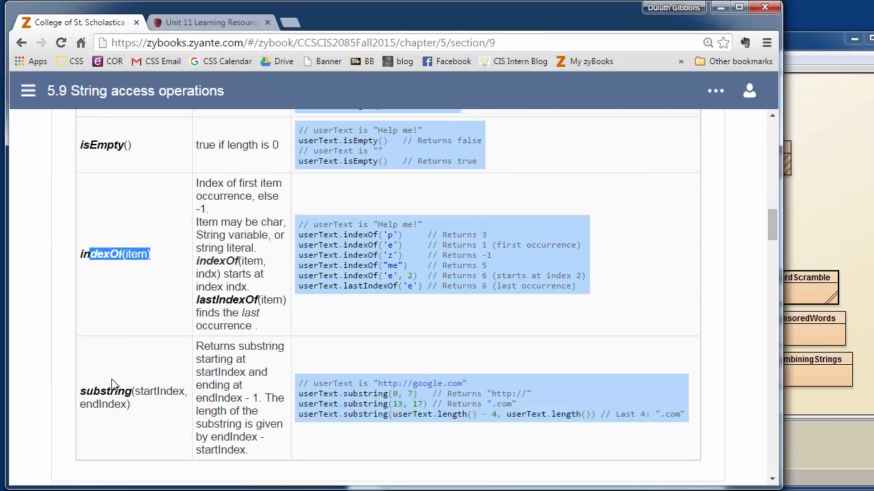
pyautogui.moveTo(149, 381)
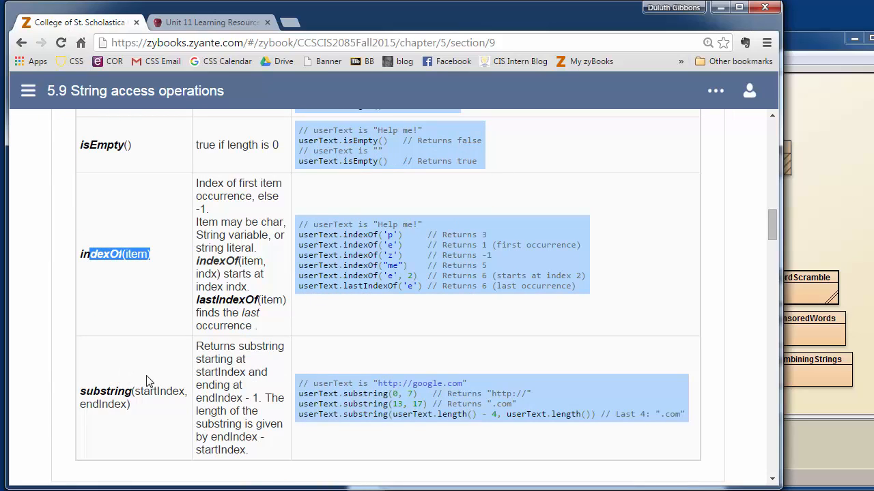
pyautogui.click(115, 254)
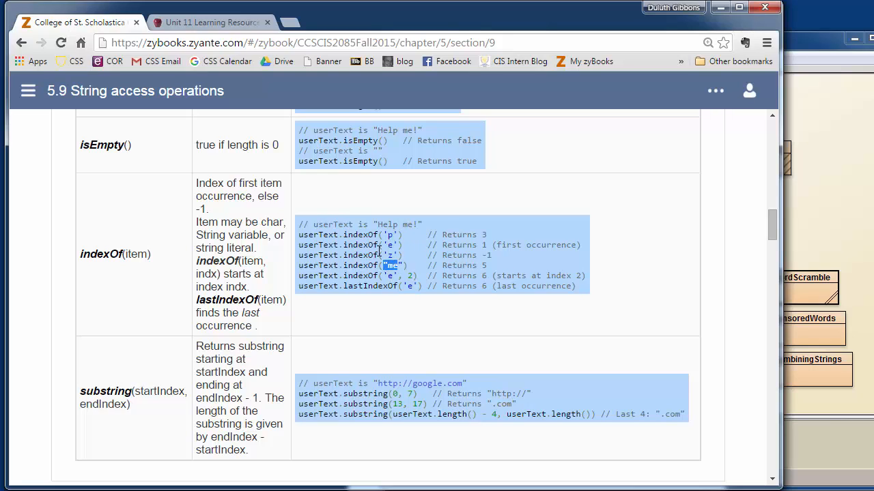
pyautogui.moveTo(134, 253)
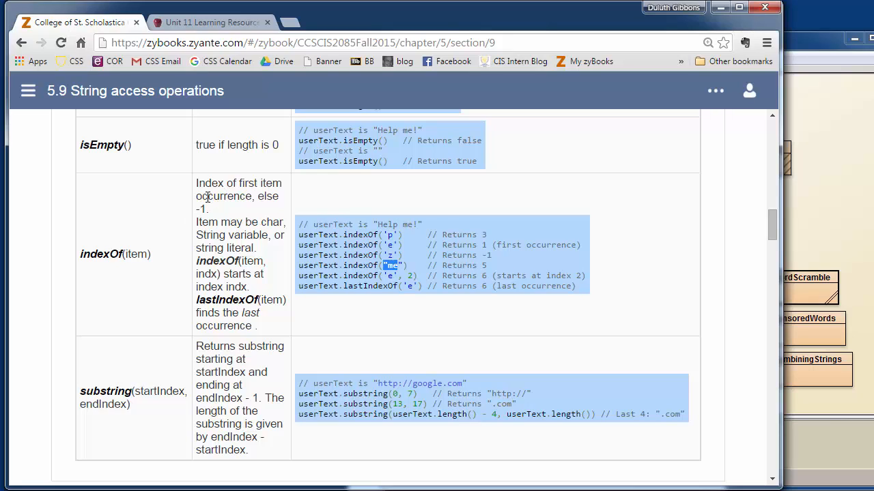
pyautogui.moveTo(252, 303)
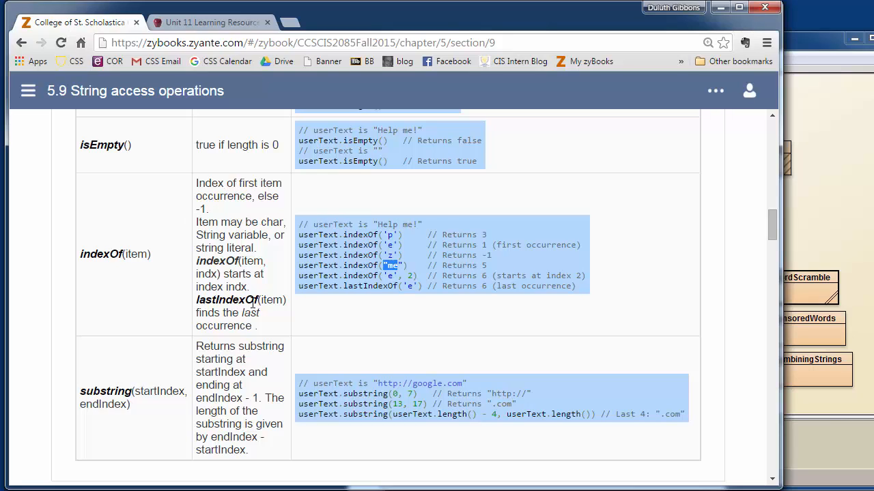
pyautogui.moveTo(238, 292)
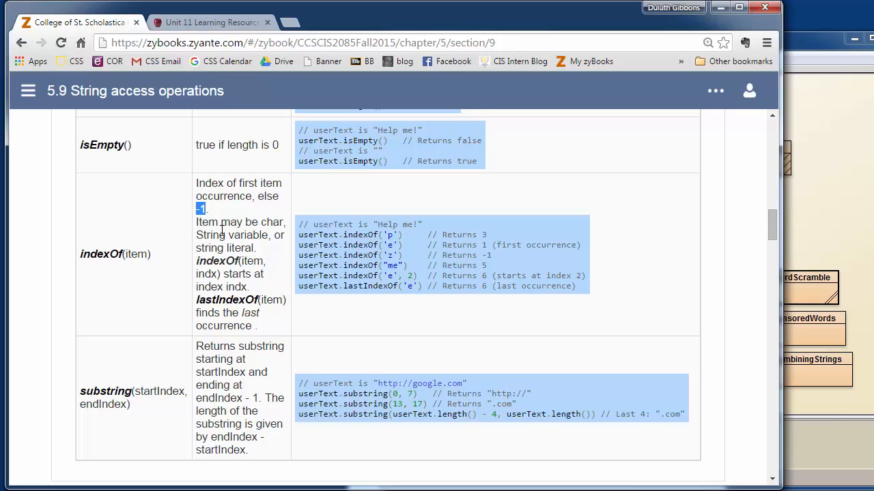
pyautogui.moveTo(284, 266)
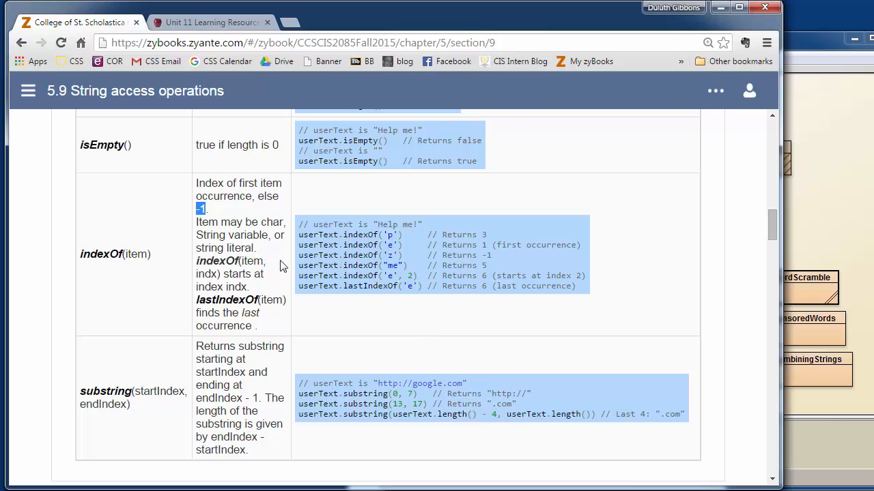
pyautogui.moveTo(125, 256)
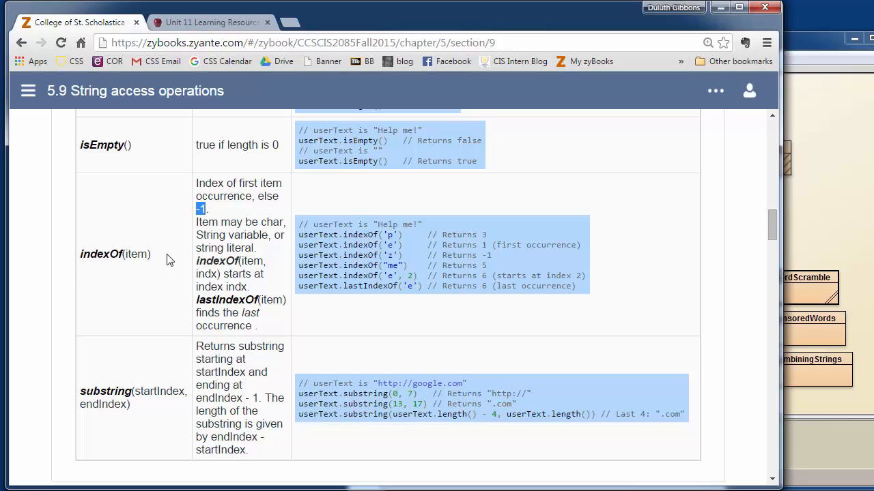
pyautogui.moveTo(158, 260)
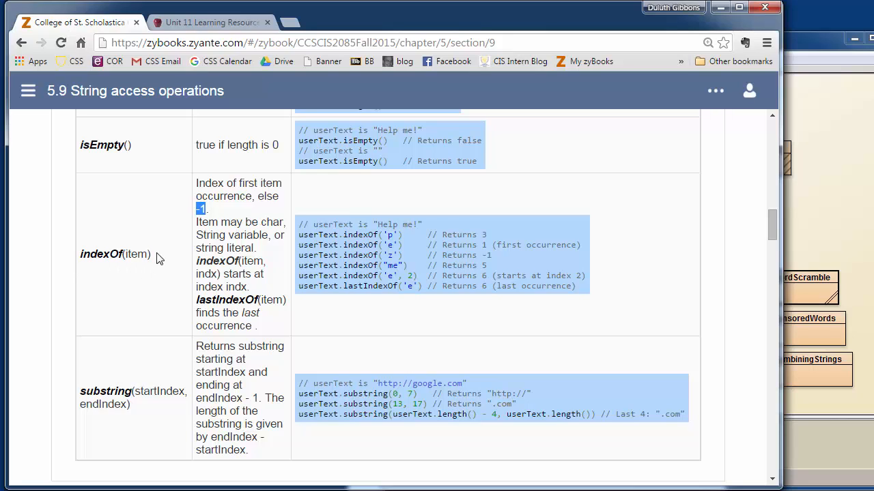
pyautogui.moveTo(157, 262)
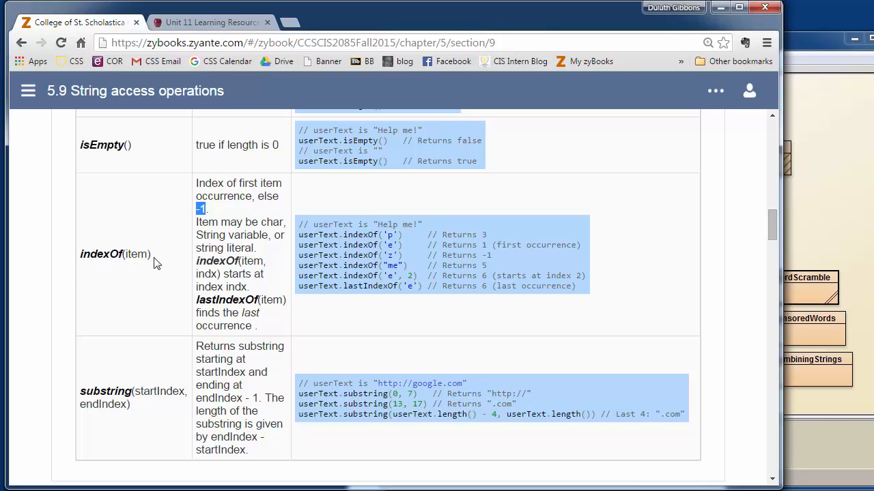
pyautogui.moveTo(286, 240)
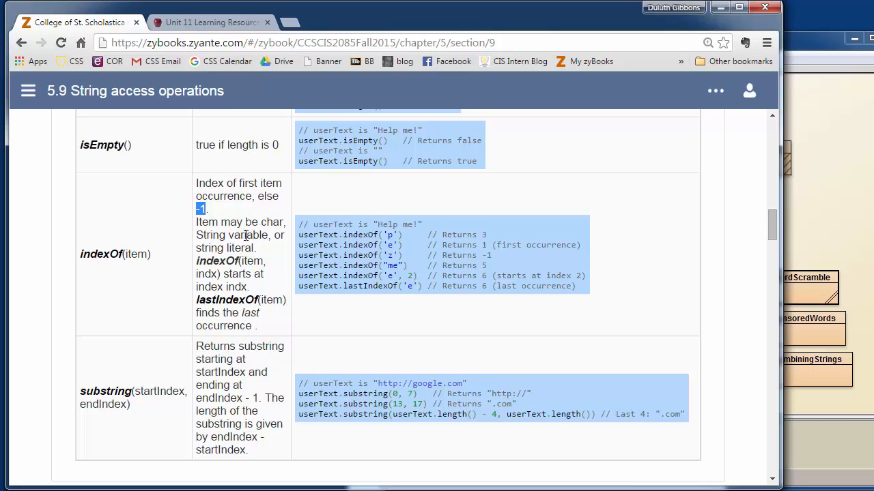
pyautogui.moveTo(667, 338)
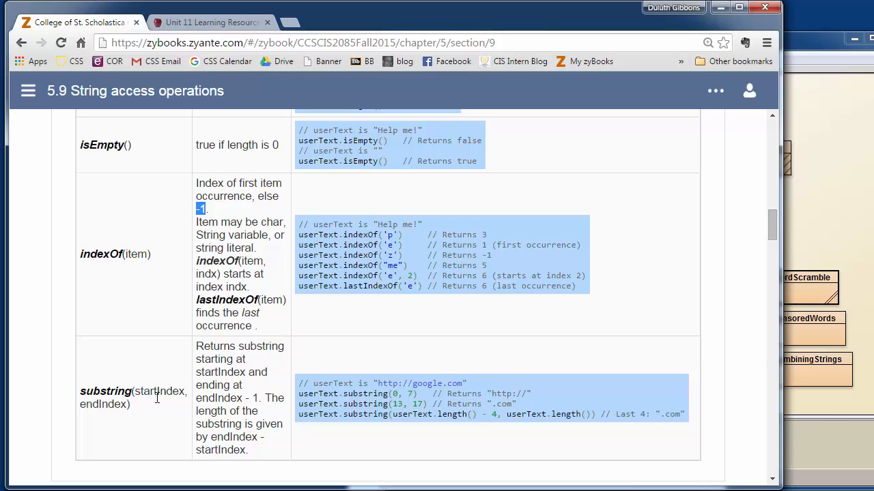
pyautogui.doubleClick(105, 390)
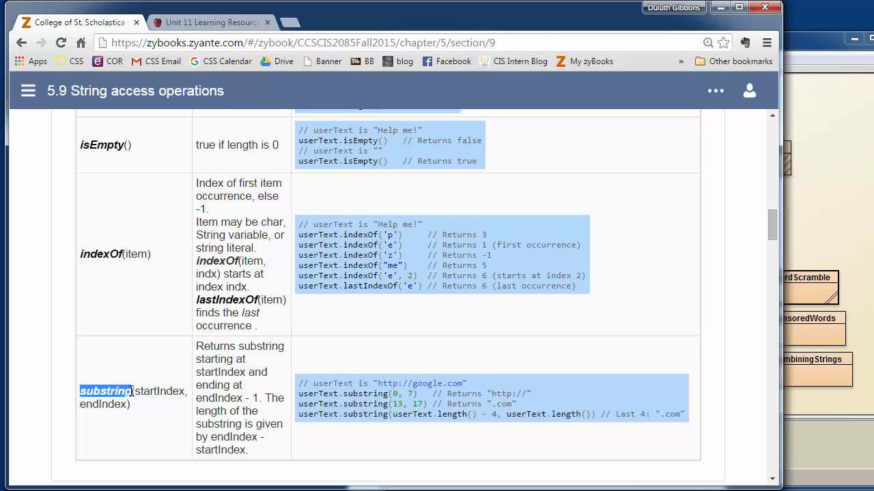
pyautogui.moveTo(371, 380)
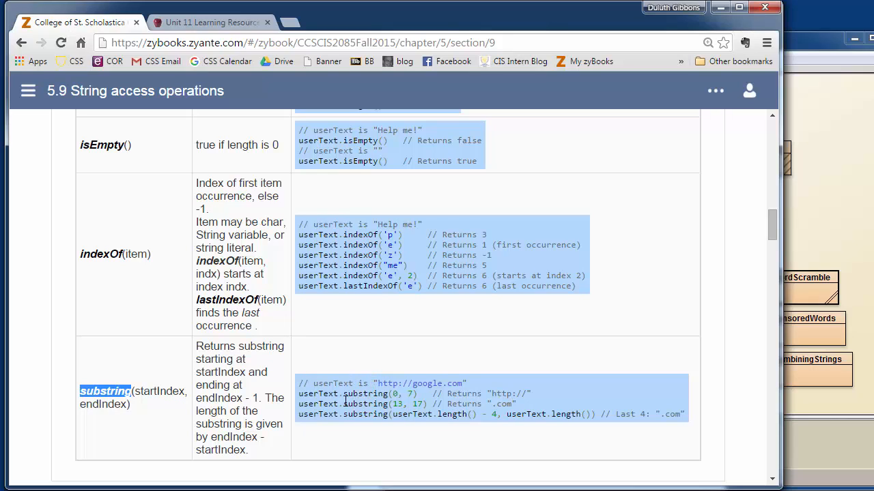
pyautogui.moveTo(385, 478)
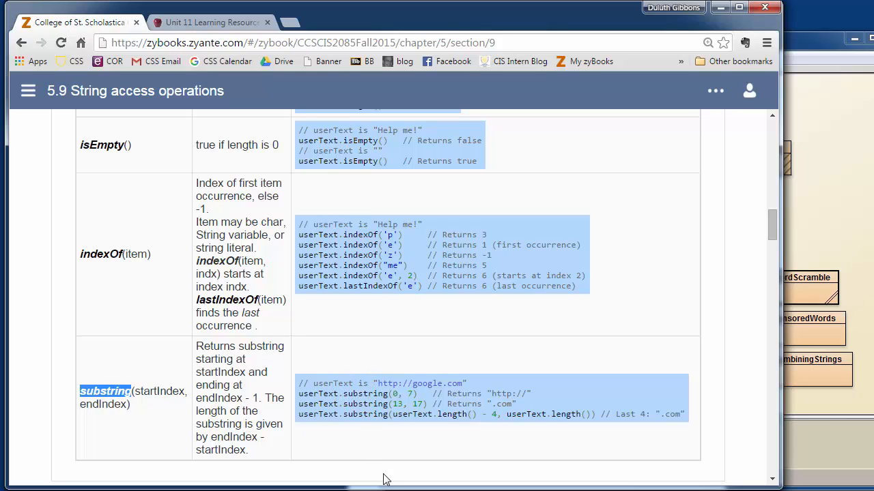
pyautogui.moveTo(434, 380)
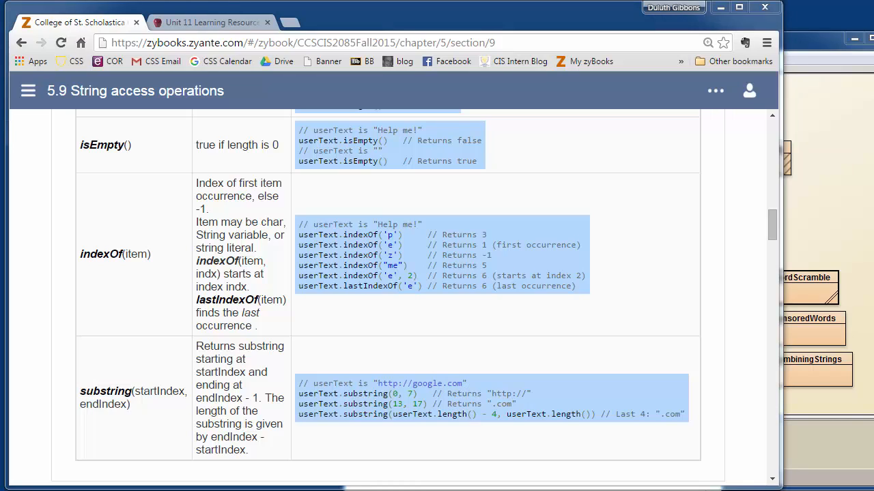
pyautogui.moveTo(104, 434)
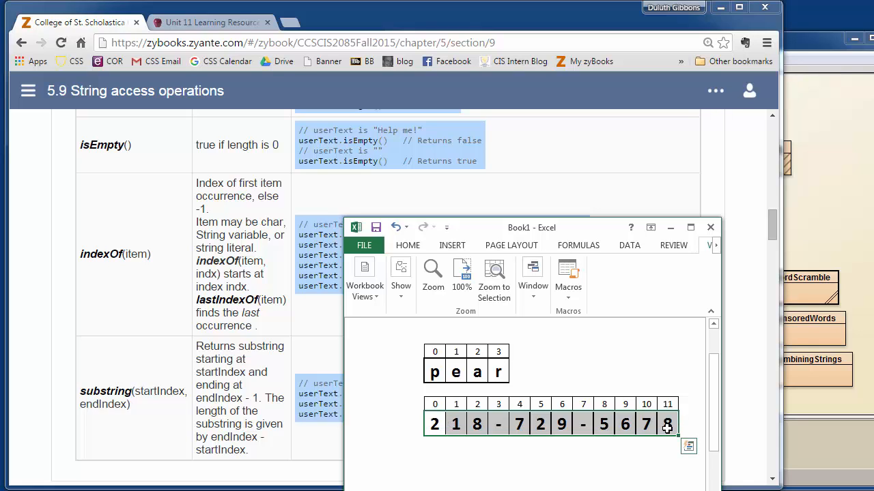
pyautogui.moveTo(424, 439)
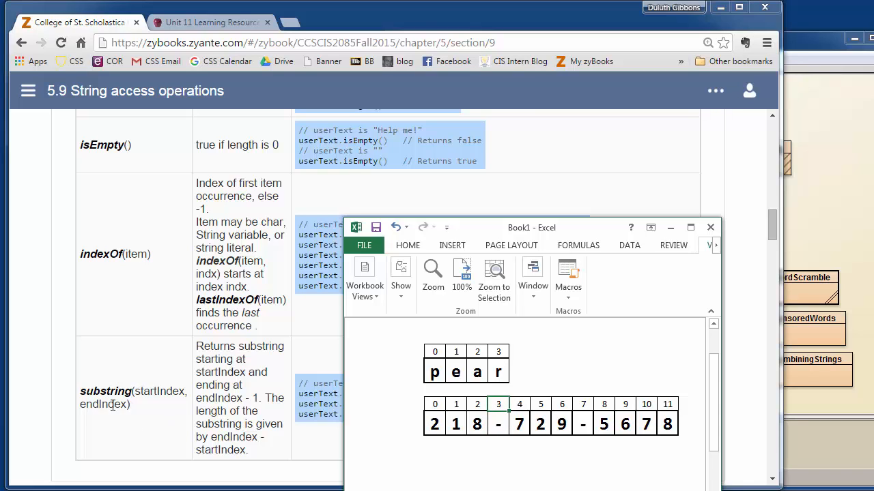
pyautogui.moveTo(421, 407)
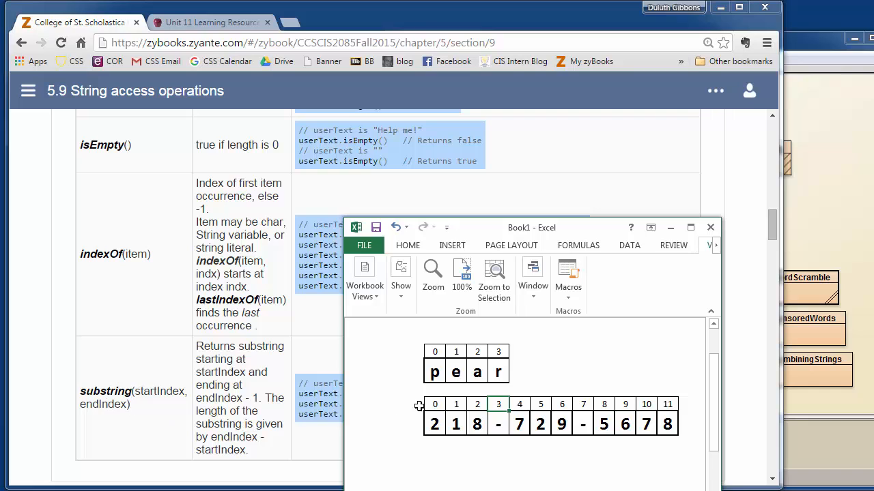
pyautogui.moveTo(518, 423)
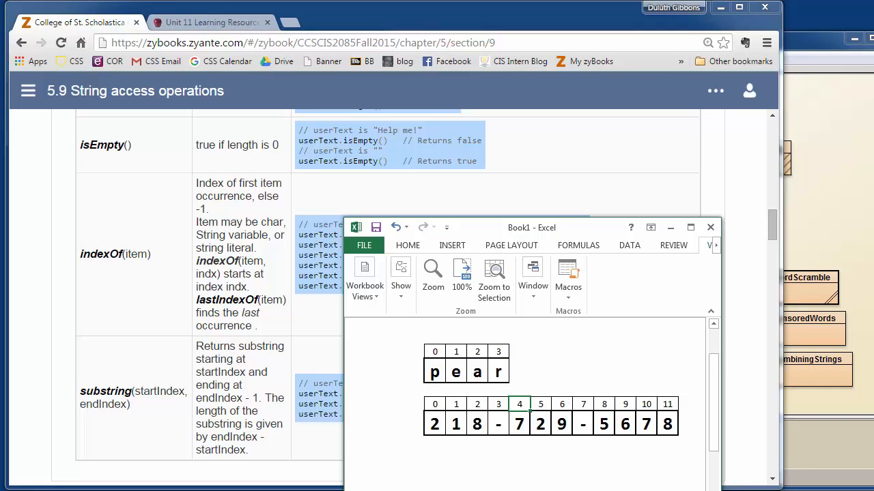
pyautogui.moveTo(531, 227); pyautogui.dragTo(270, 240)
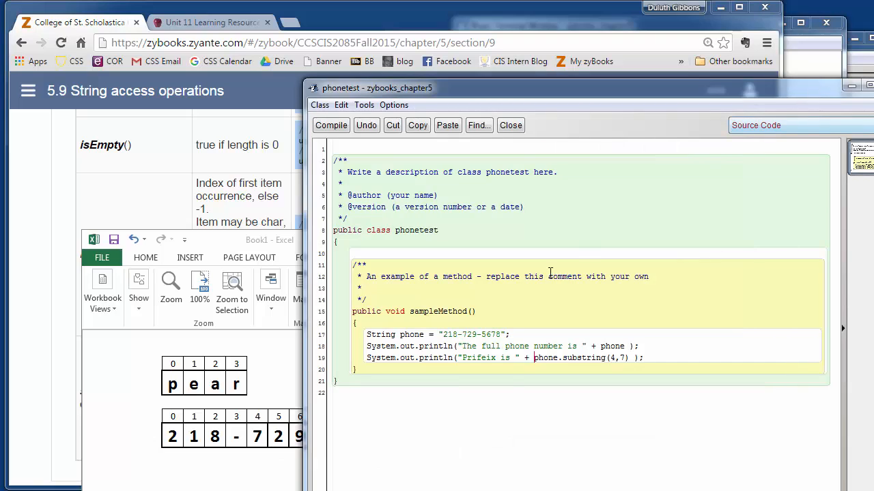
# Highlight the phone string in phonetest and the endIndex term in zyBooks' substring row
pyautogui.doubleClick(380, 335)
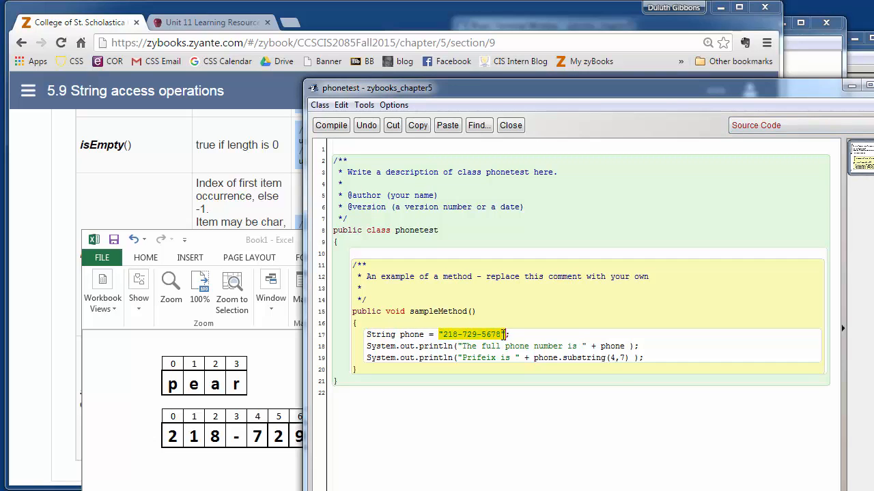
pyautogui.doubleClick(611, 347)
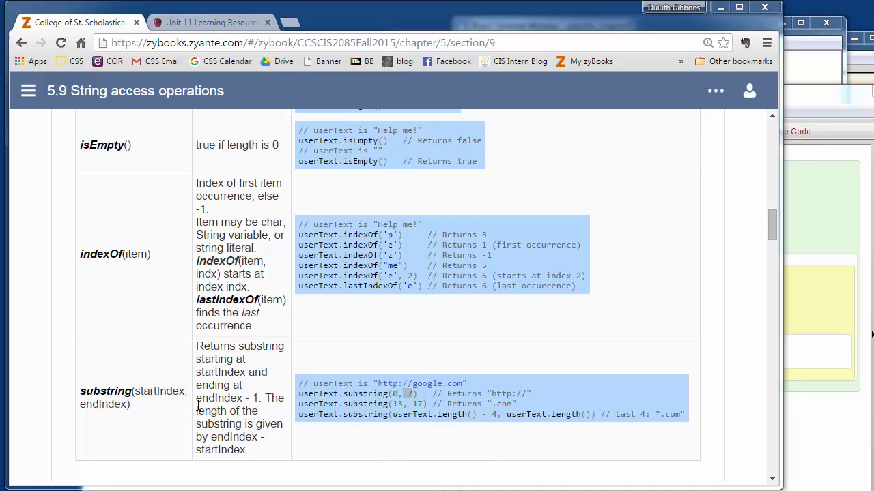
pyautogui.doubleClick(210, 399)
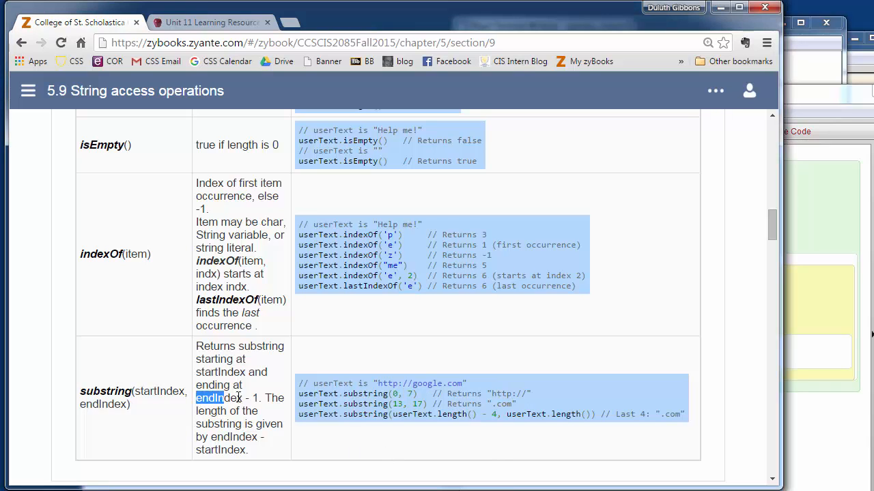
pyautogui.moveTo(197, 399); pyautogui.dragTo(262, 399)
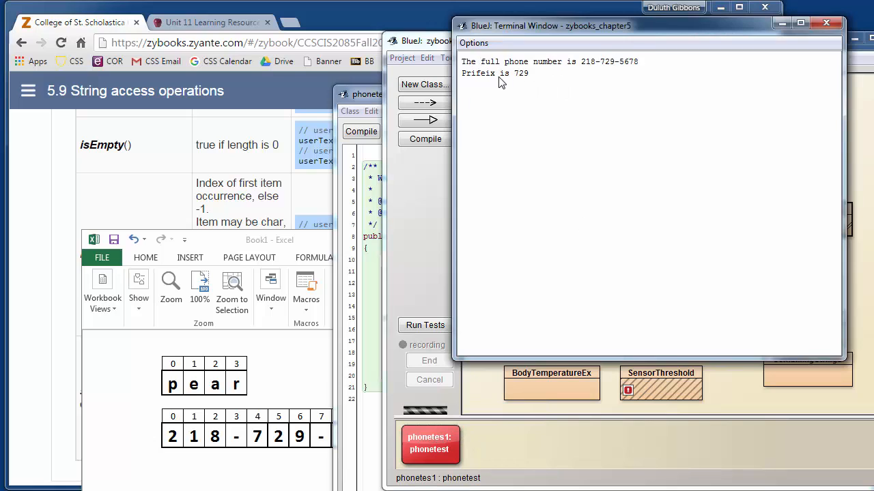
pyautogui.moveTo(609, 71)
pyautogui.write('int location = phone.indexOf("-");')
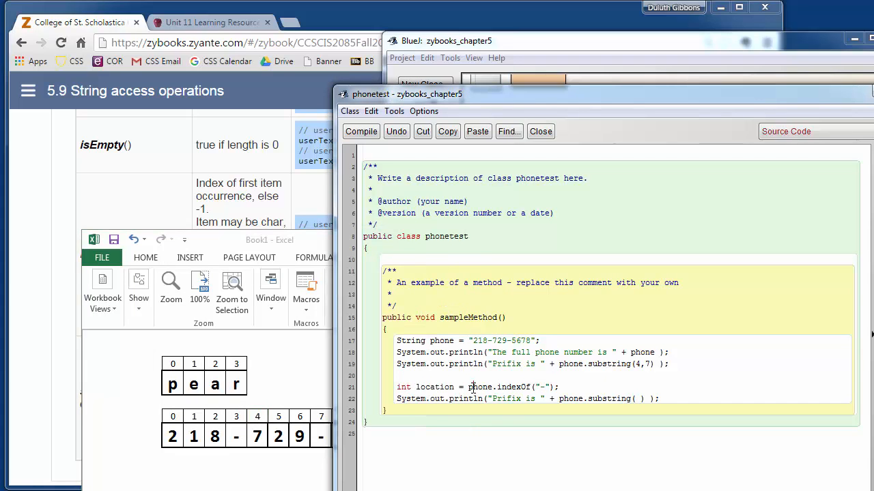
# Fill the second substring call's arguments as location, location+3 after reviewing the indexOf line
pyautogui.doubleClick(480, 388)
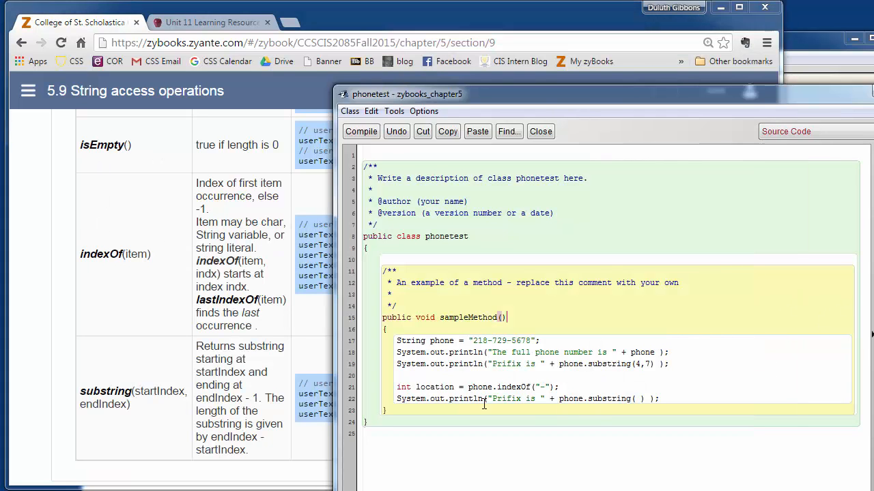
pyautogui.doubleClick(544, 388)
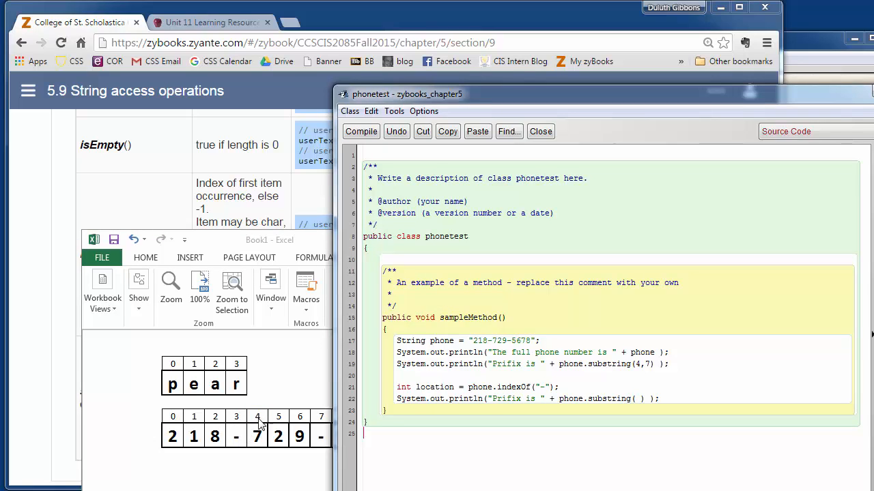
pyautogui.moveTo(352, 434)
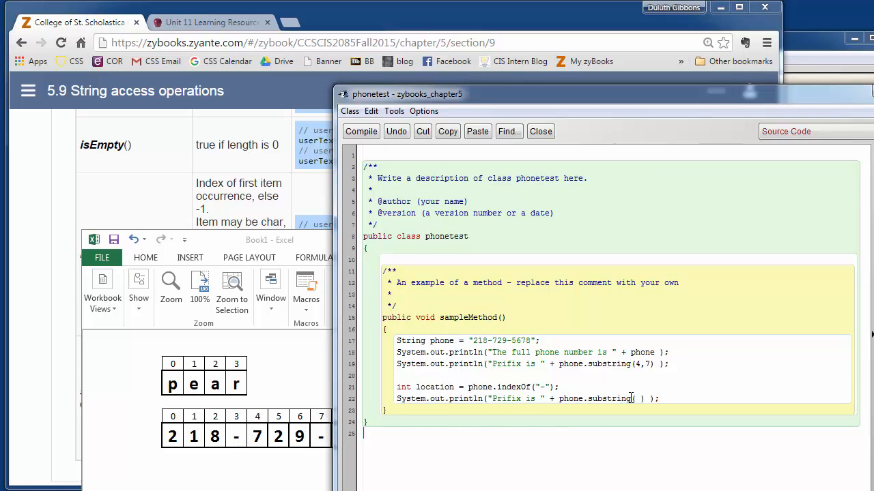
pyautogui.write('loc')
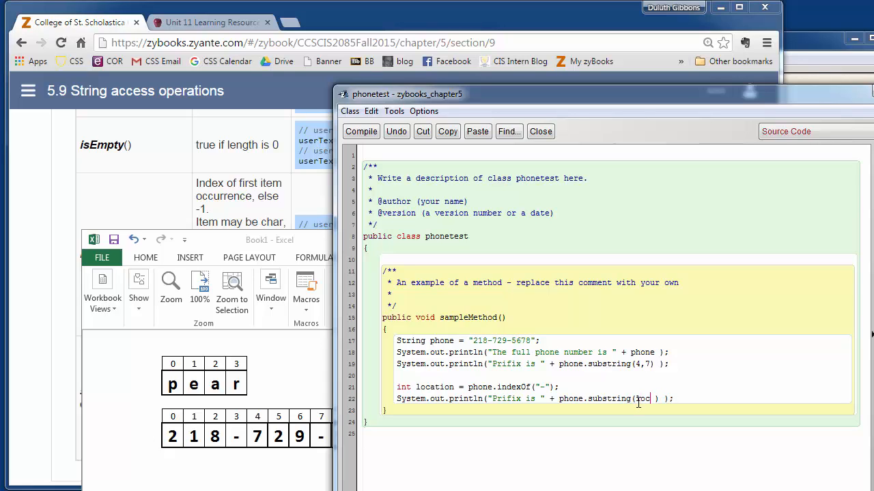
pyautogui.write('ation')
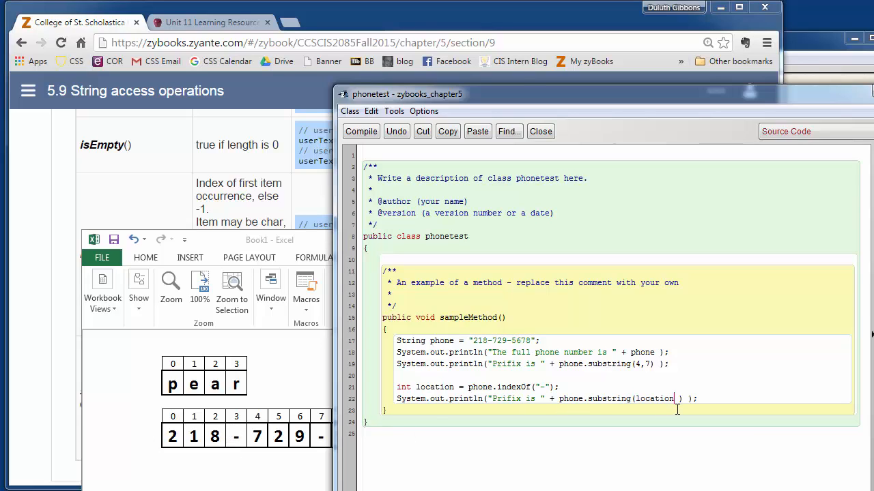
pyautogui.write(',1')
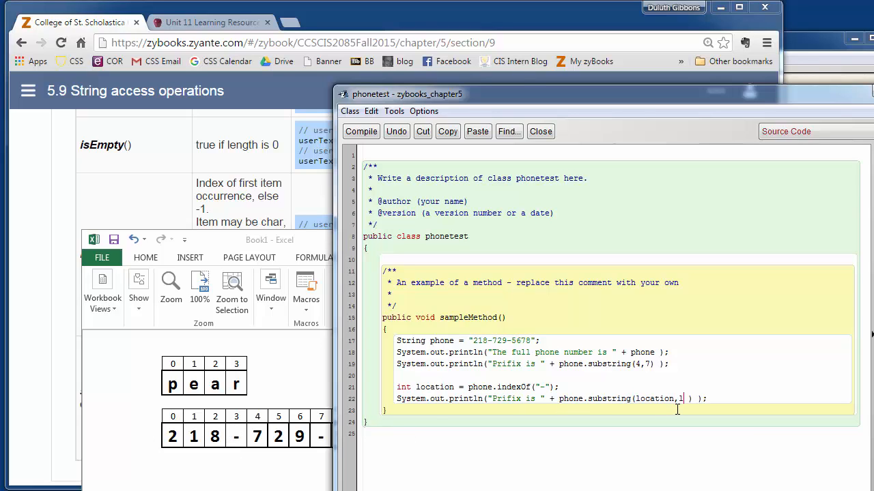
pyautogui.write('location+')
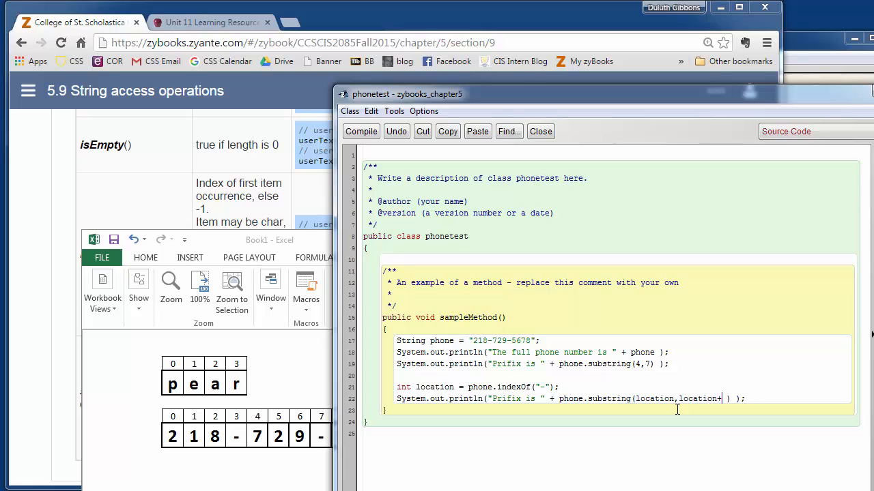
pyautogui.write('3')
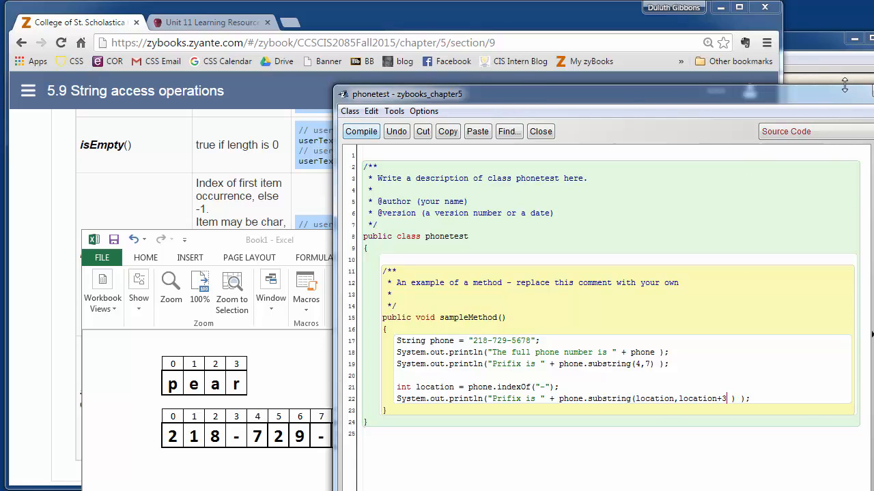
# Create a new phonetest object with the default name so the terminal prints 729 and -72
pyautogui.rightClick(824, 208)
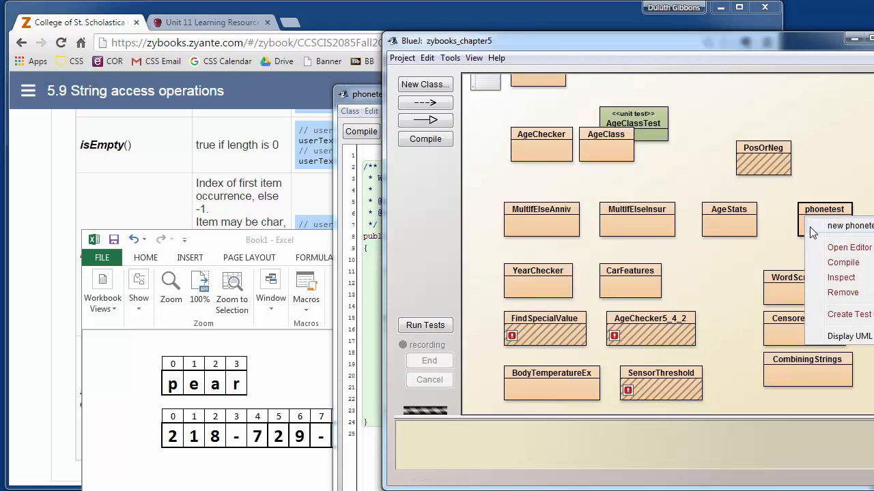
pyautogui.click(849, 227)
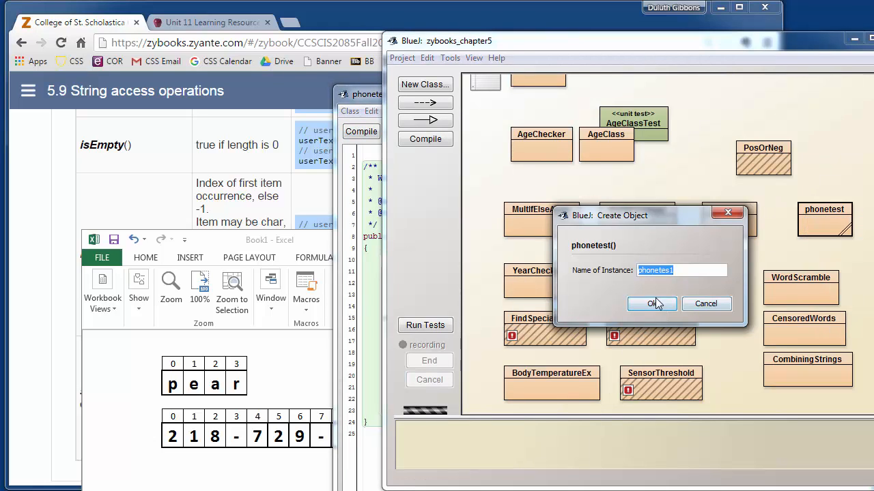
pyautogui.click(651, 303)
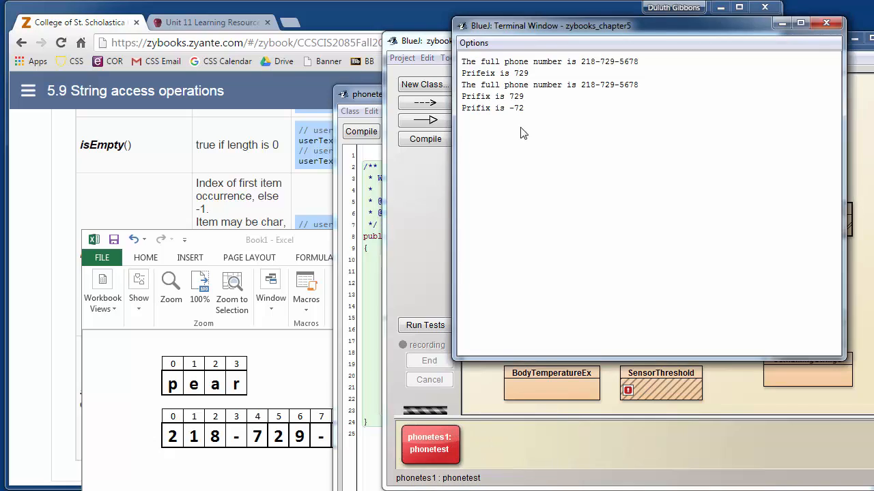
pyautogui.moveTo(489, 92)
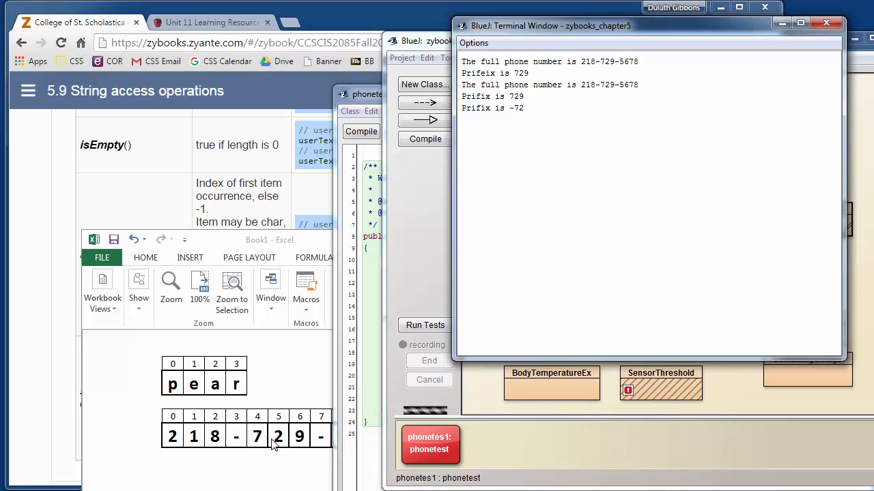
pyautogui.moveTo(239, 417)
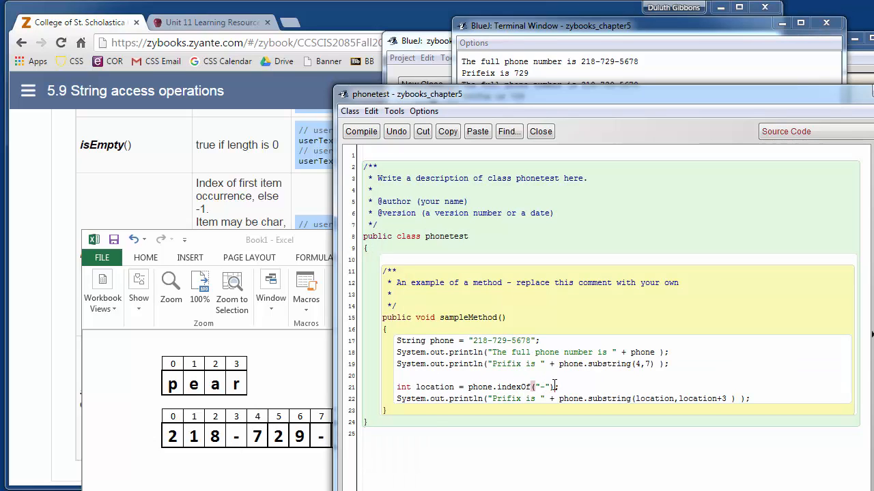
# Add + 1 to the dash indexOf location and rerun phonetest so both prefixes print 729
pyautogui.write('+')
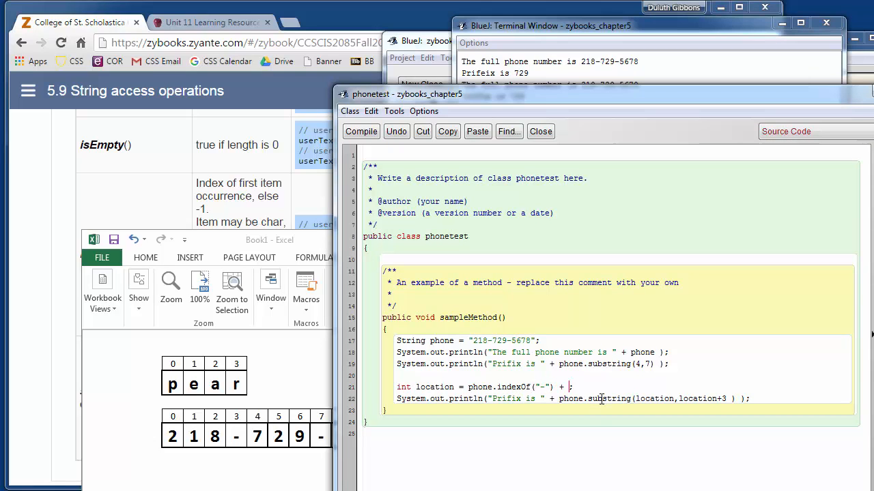
pyautogui.write('1')
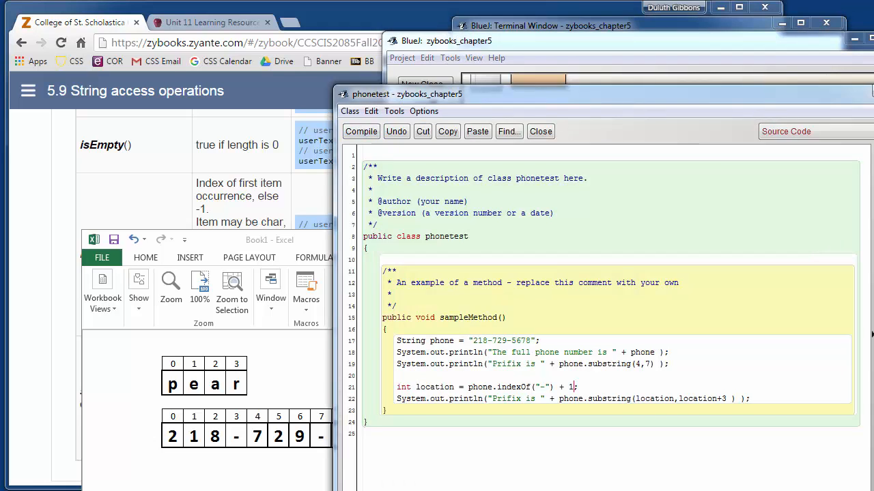
pyautogui.rightClick(826, 211)
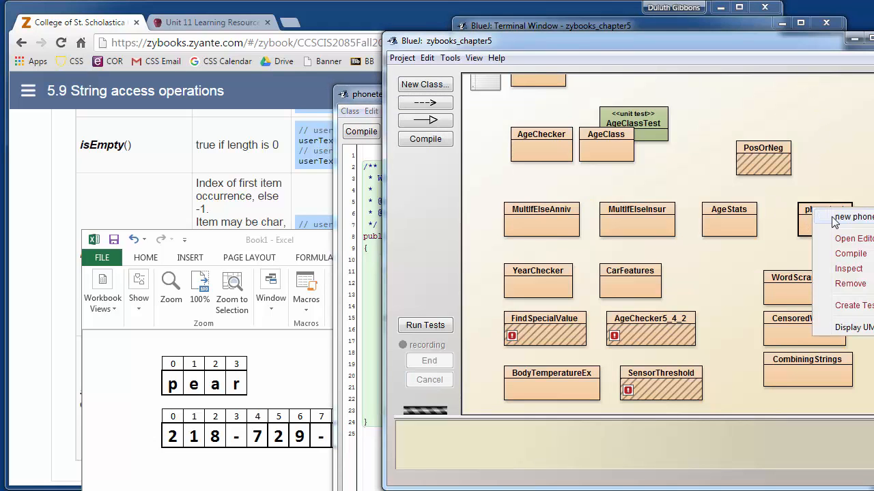
pyautogui.click(854, 217)
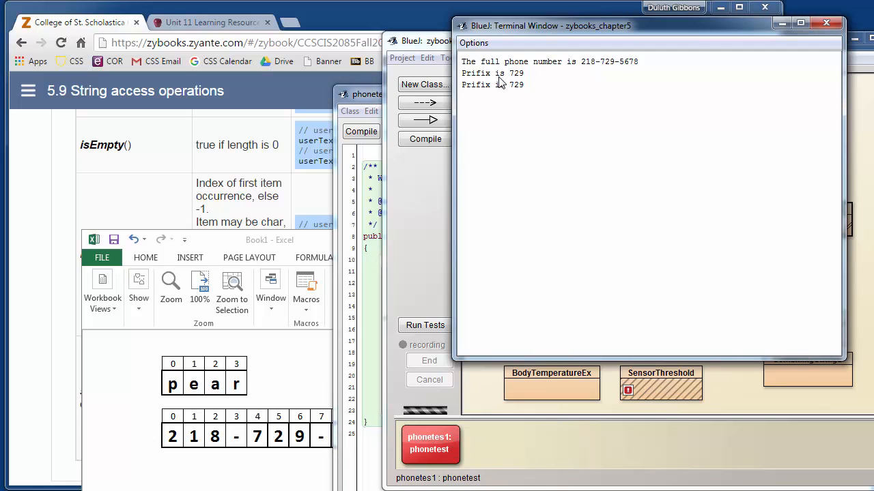
pyautogui.moveTo(504, 100)
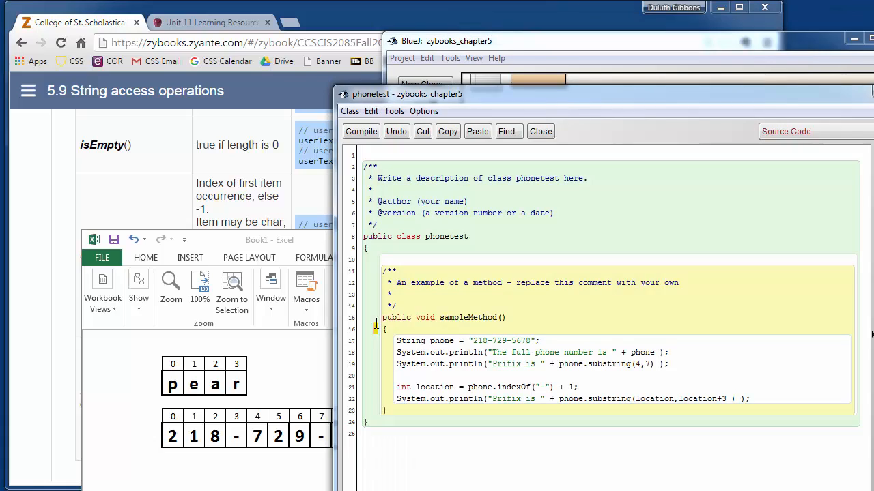
pyautogui.doubleClick(500, 387)
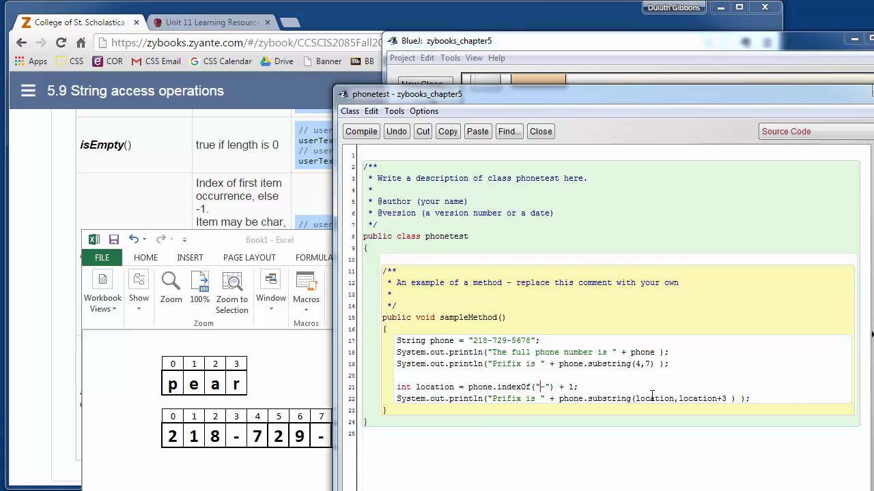
pyautogui.doubleClick(686, 398)
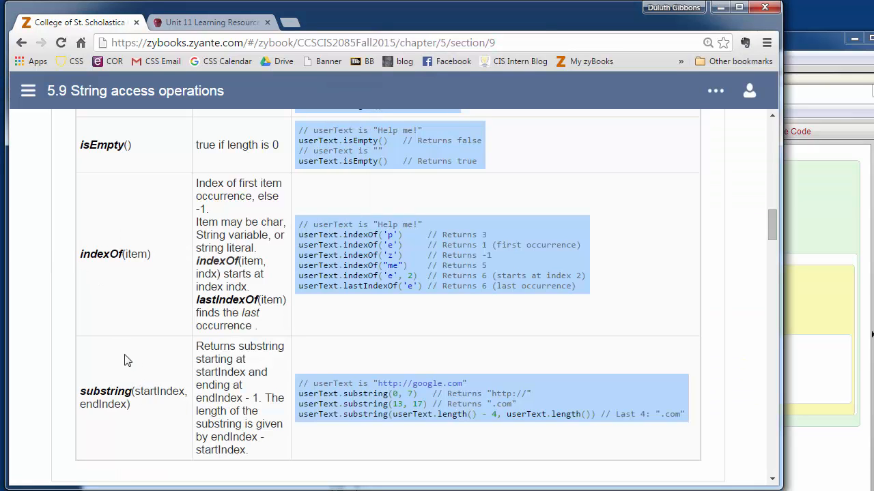
# Scroll down to Challenge Activity 5.9.1, highlighting the term exception on the way
pyautogui.scroll(-3)
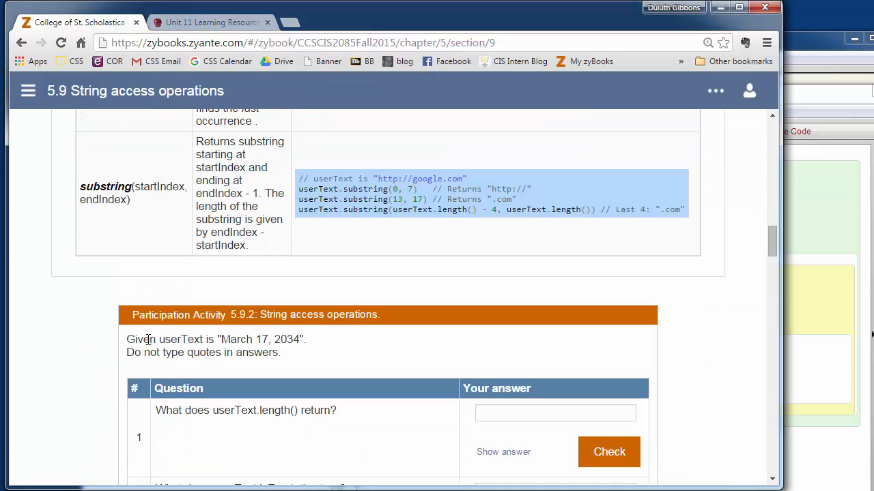
pyautogui.scroll(-3)
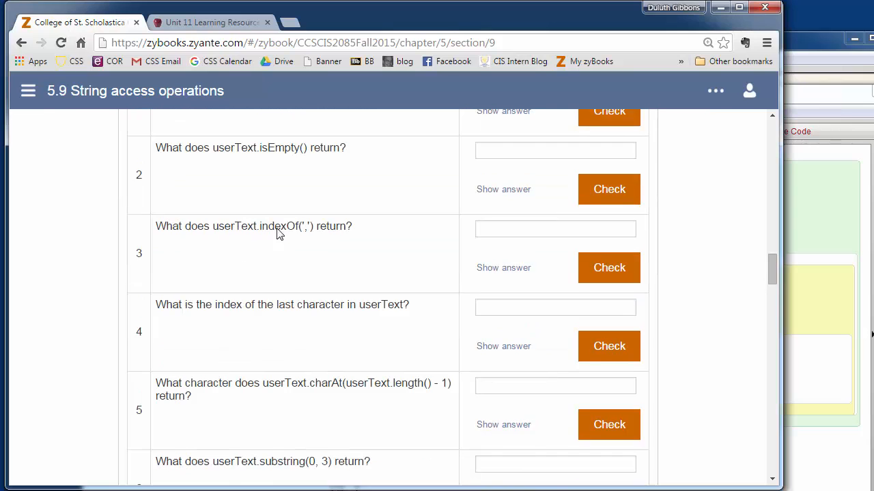
pyautogui.scroll(-3)
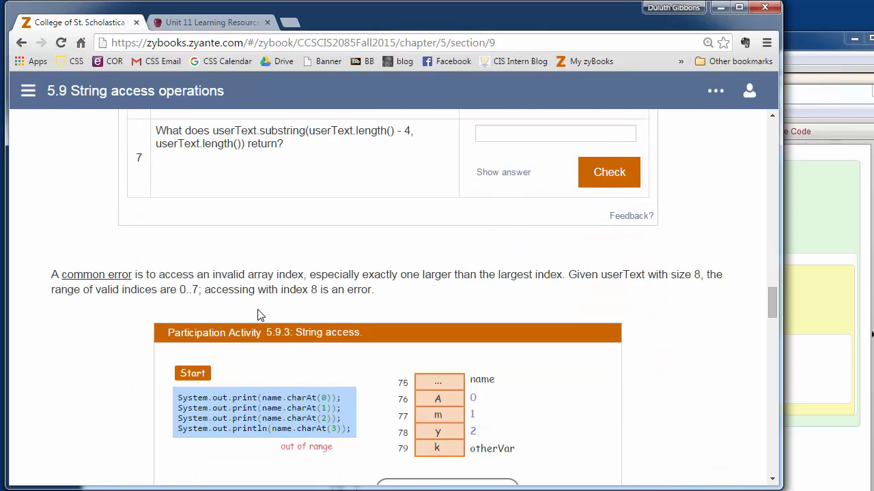
pyautogui.moveTo(300, 292)
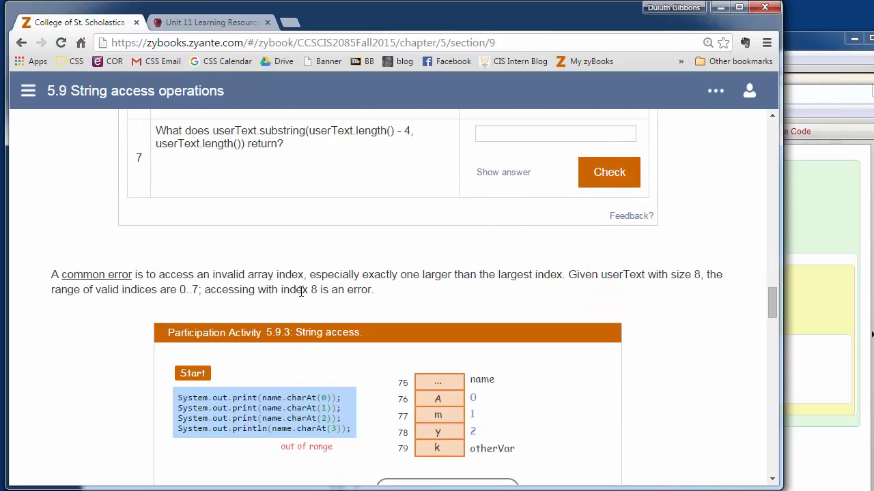
pyautogui.moveTo(572, 268)
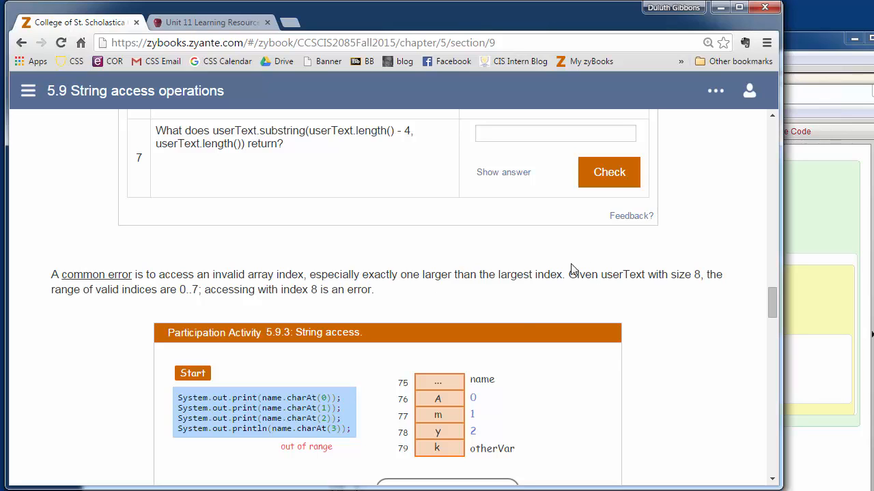
pyautogui.scroll(-3)
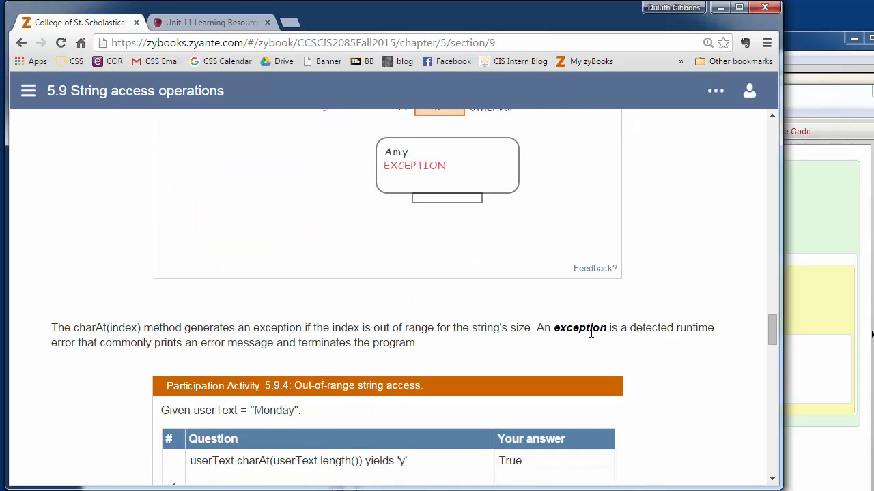
pyautogui.doubleClick(579, 328)
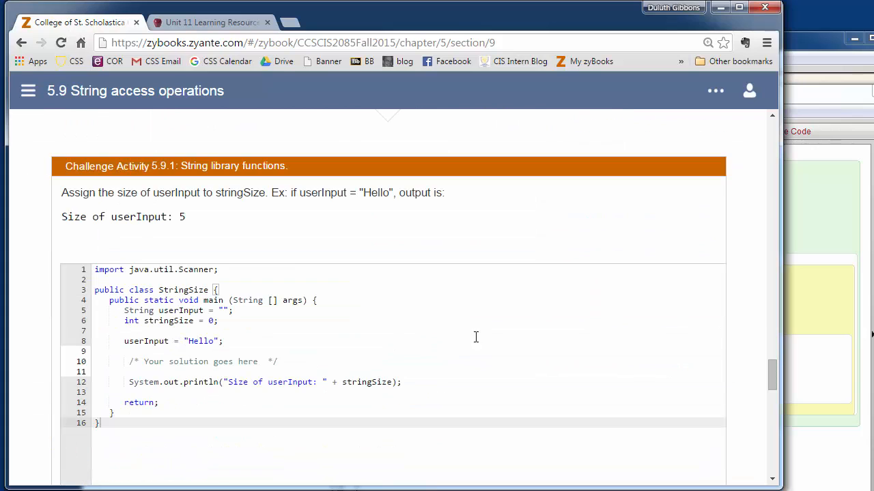
pyautogui.moveTo(153, 294)
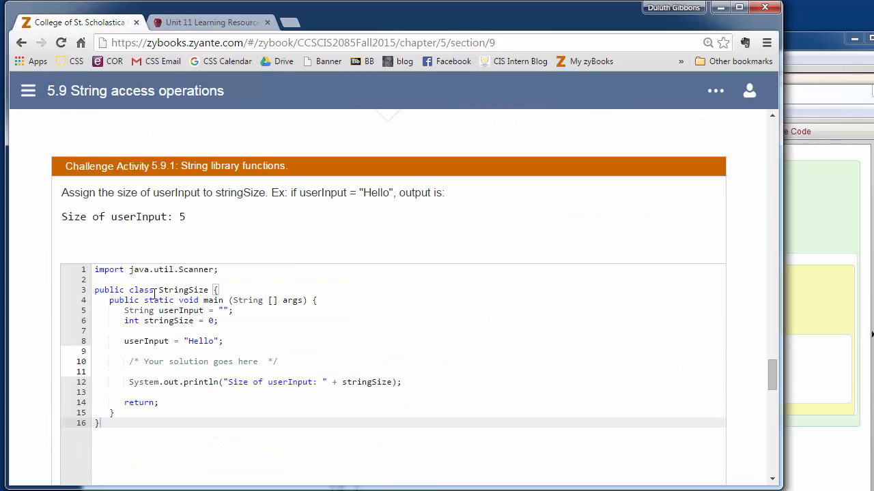
pyautogui.moveTo(453, 222)
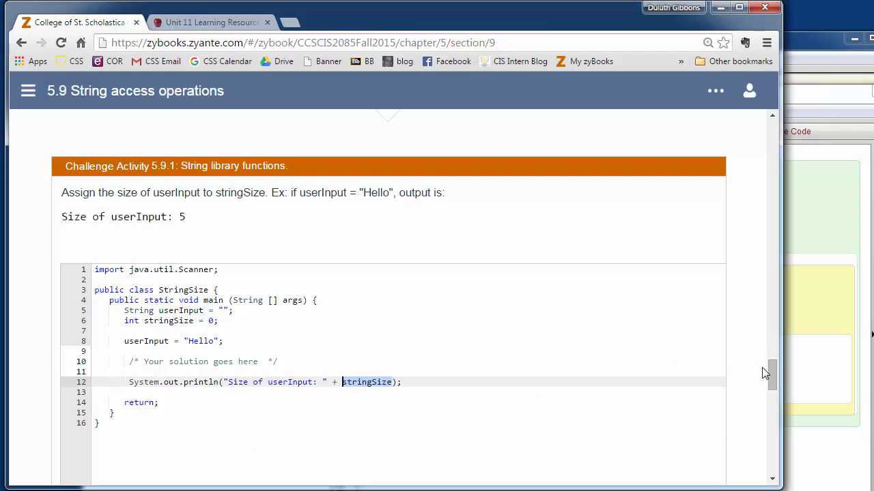
# Scroll down to Challenge Activity 5.9.2 Looking for characters
pyautogui.scroll(-3)
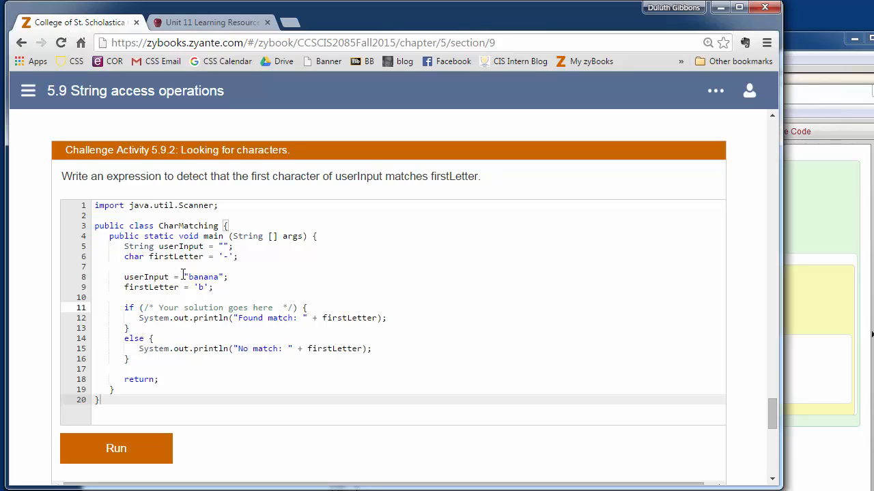
pyautogui.doubleClick(202, 276)
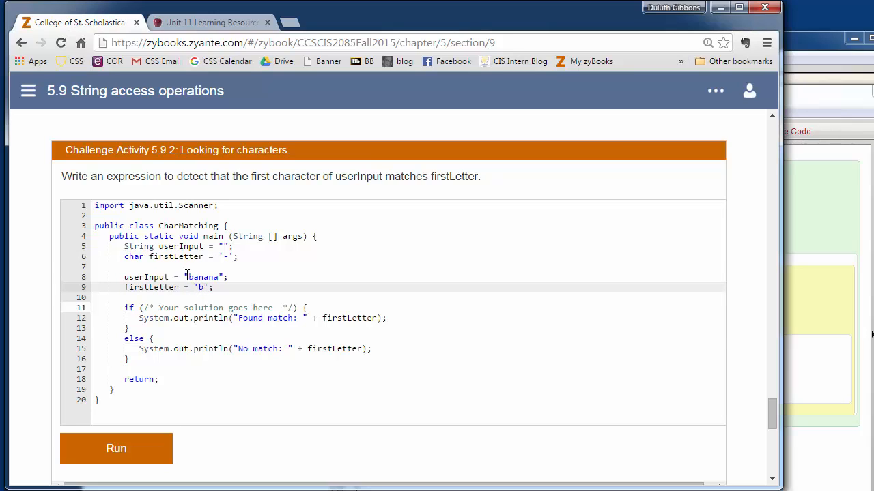
pyautogui.doubleClick(202, 275)
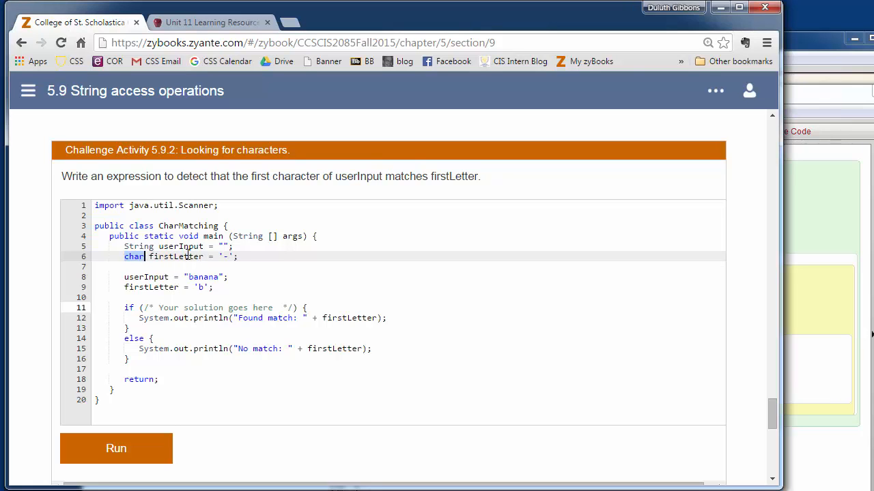
pyautogui.scroll(-3)
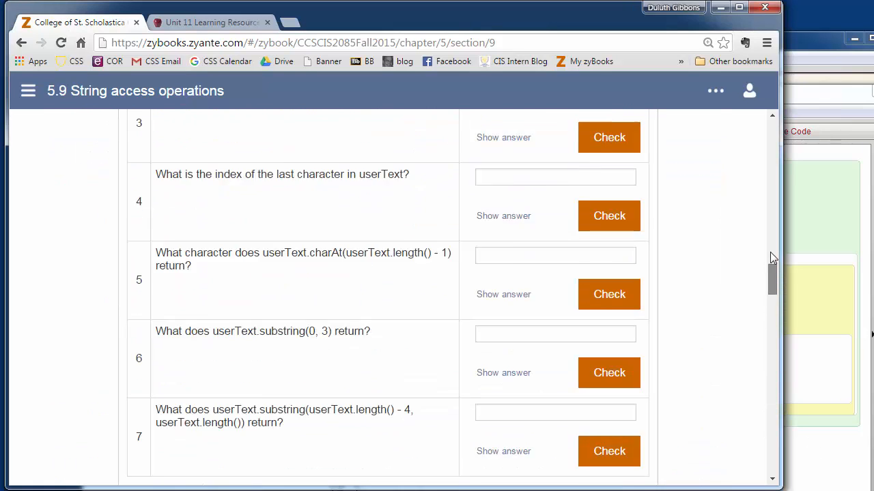
pyautogui.scroll(3)
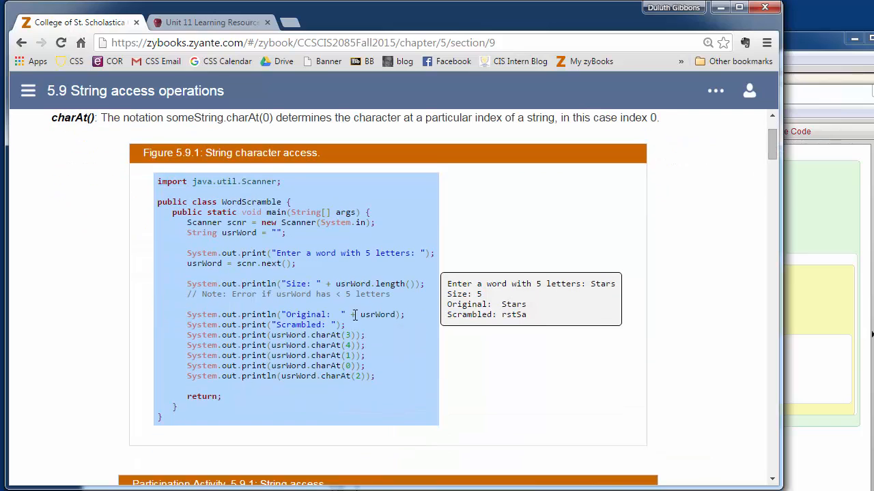
pyautogui.doubleClick(325, 334)
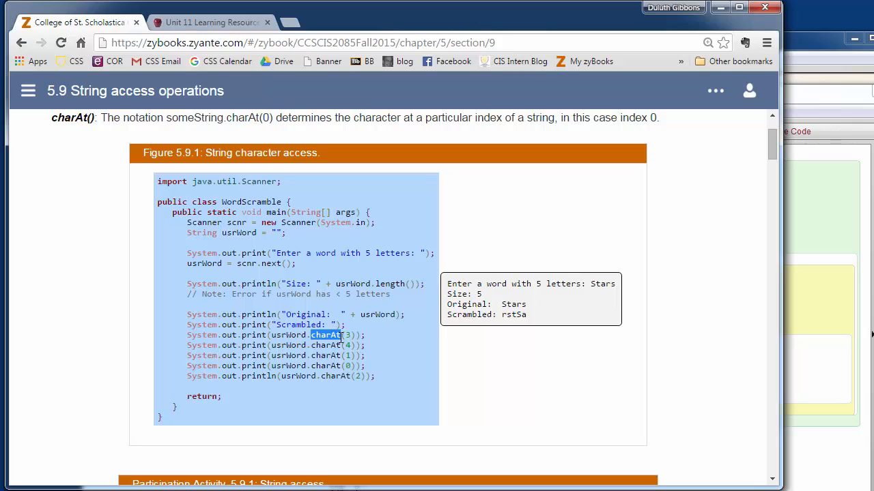
pyautogui.moveTo(637, 220)
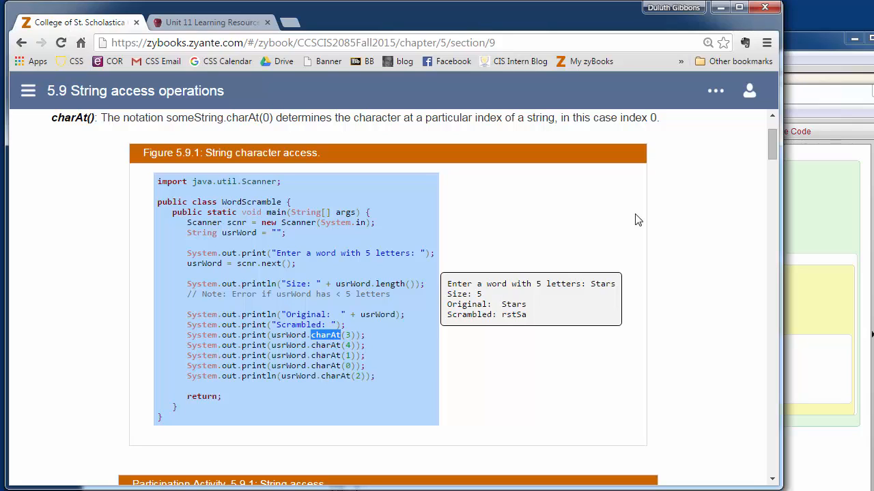
pyautogui.scroll(-3)
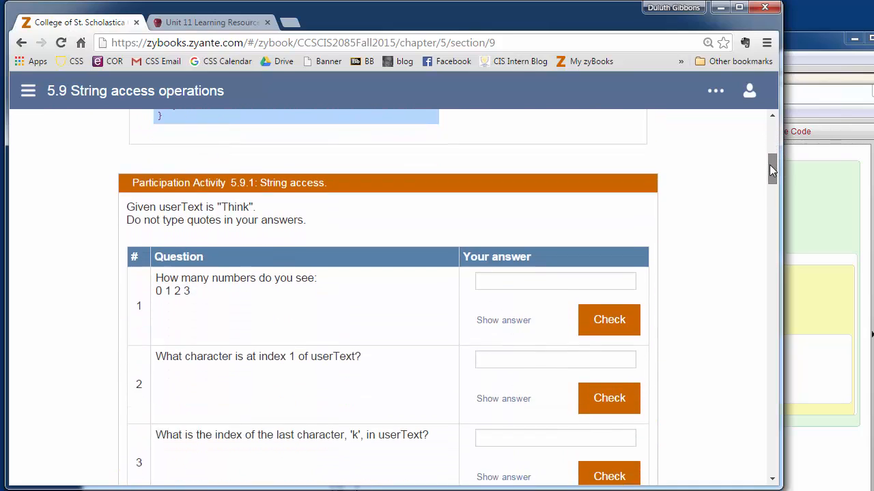
pyautogui.scroll(-3)
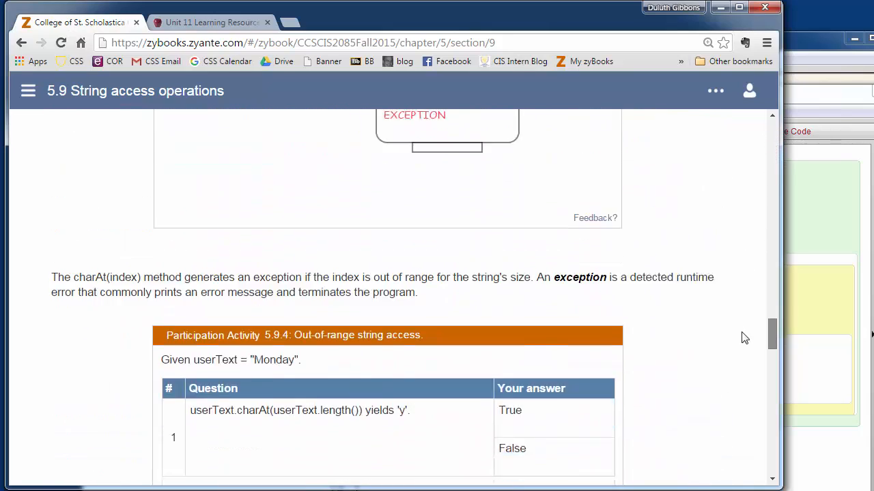
pyautogui.scroll(-3)
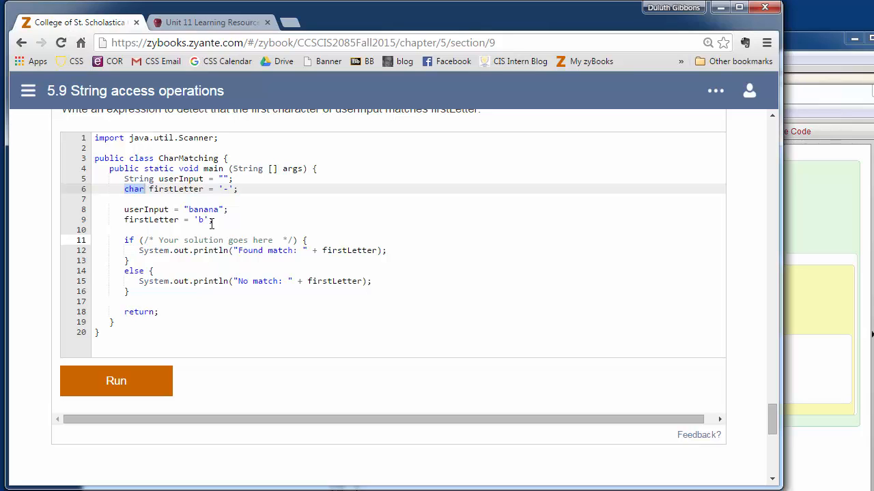
pyautogui.moveTo(649, 374)
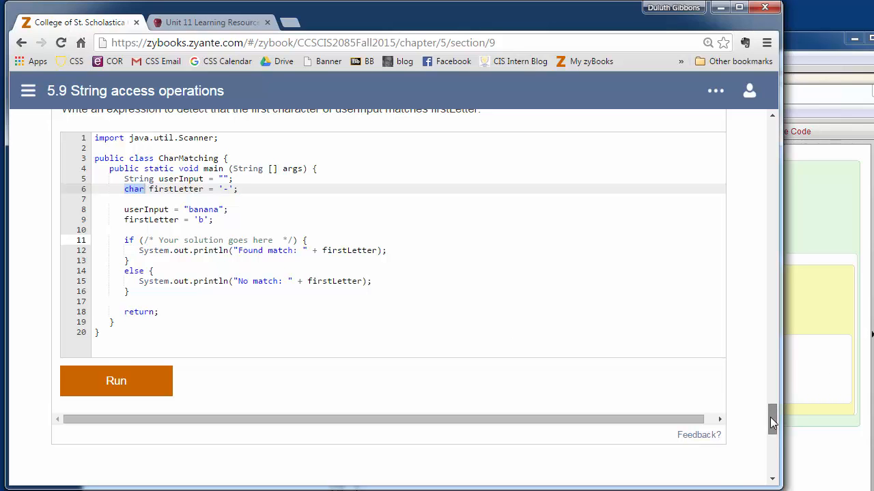
# Scroll to Challenge Activity 5.9.3 Using indexOf() with the Censored prompt in view
pyautogui.scroll(-3)
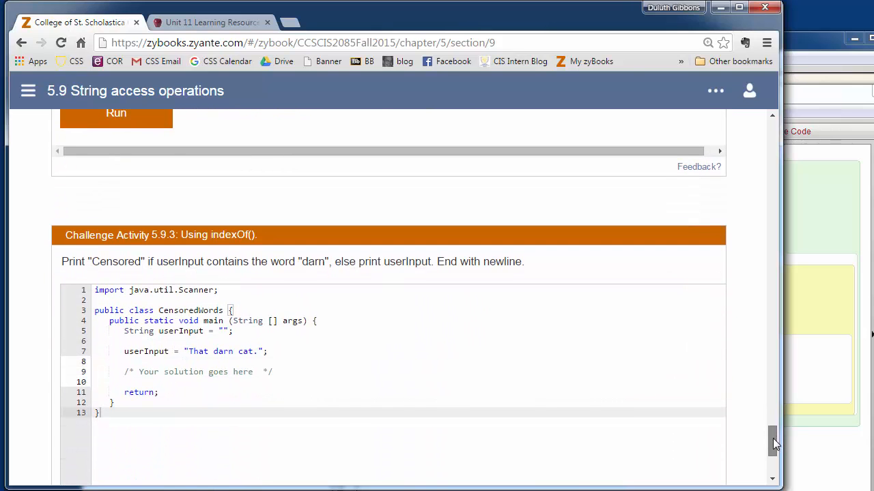
pyautogui.scroll(-3)
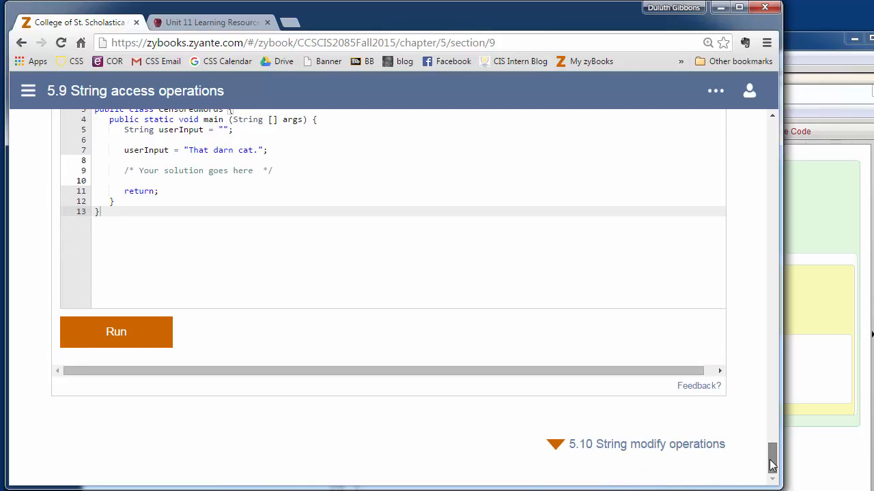
pyautogui.scroll(3)
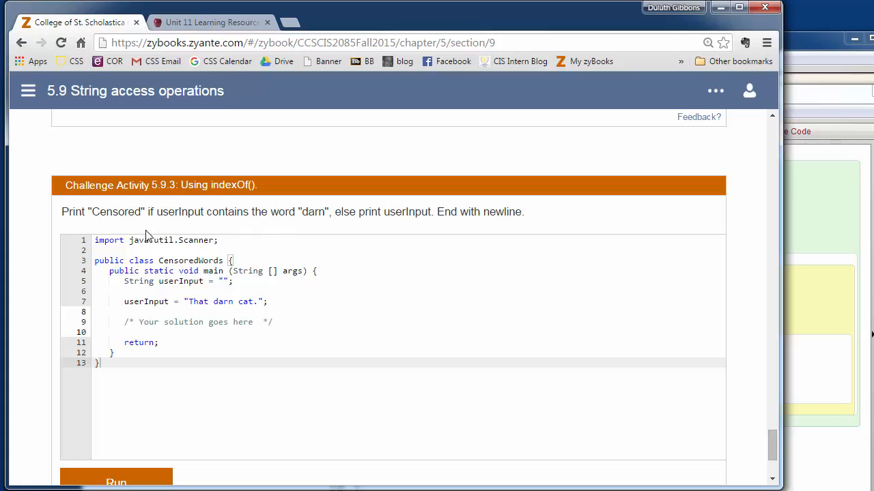
pyautogui.moveTo(155, 179)
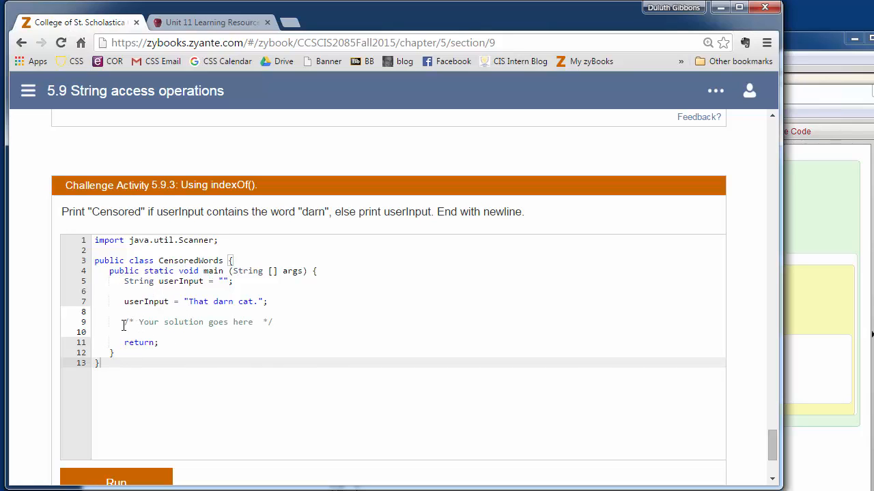
pyautogui.moveTo(309, 213)
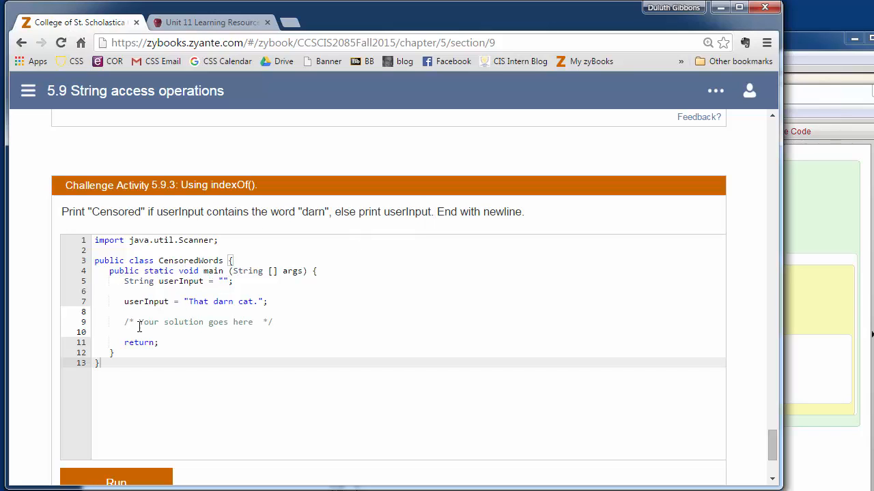
pyautogui.moveTo(137, 302)
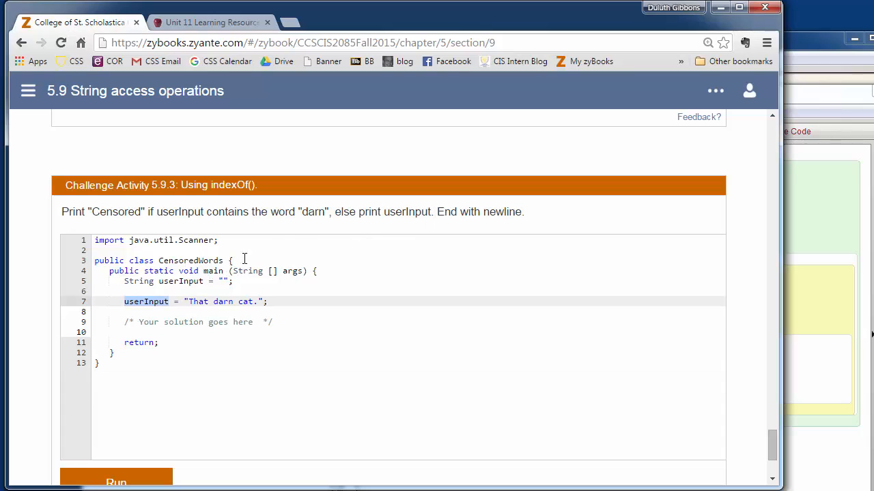
pyautogui.moveTo(321, 210)
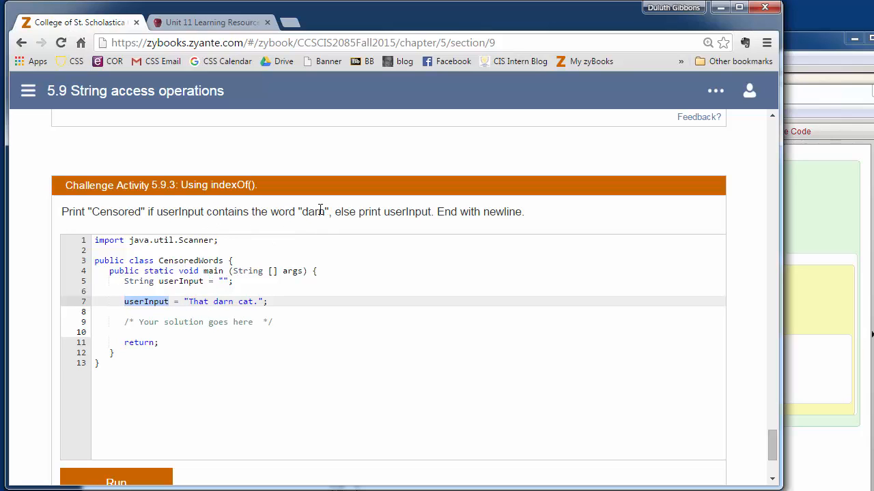
# Highlight the word darn in the CensoredWords challenge prompt
pyautogui.doubleClick(315, 211)
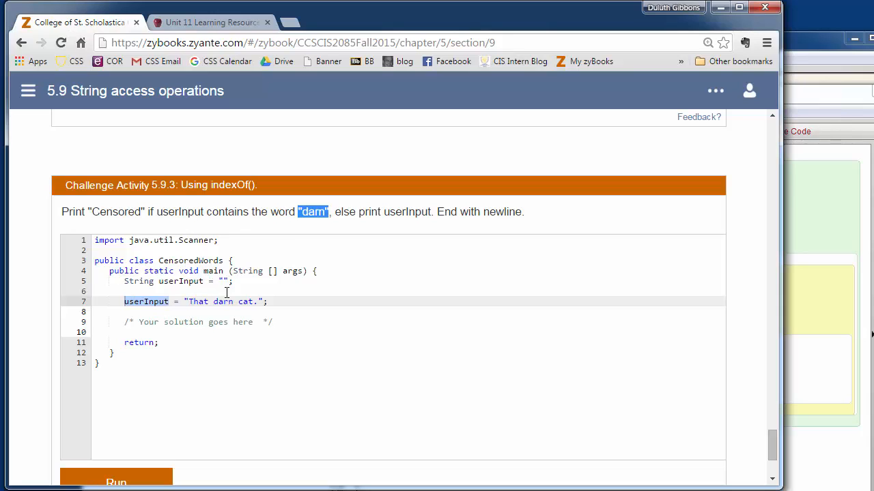
pyautogui.moveTo(151, 213)
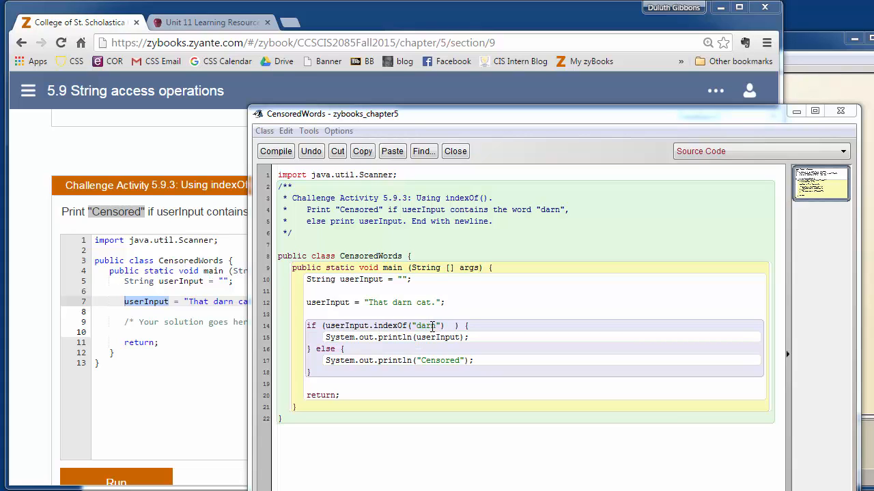
# Walk through the userInput.indexOf("darn") condition and its else branch, then bring zyBooks forward
pyautogui.doubleClick(348, 325)
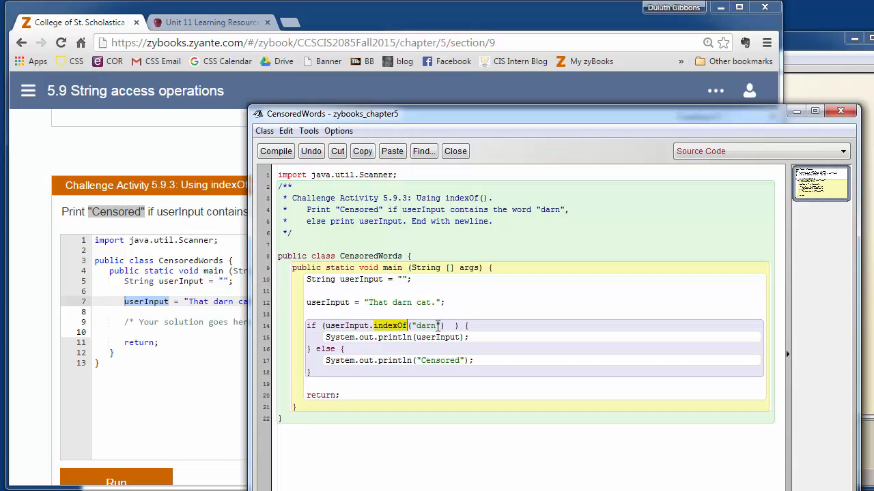
pyautogui.doubleClick(347, 325)
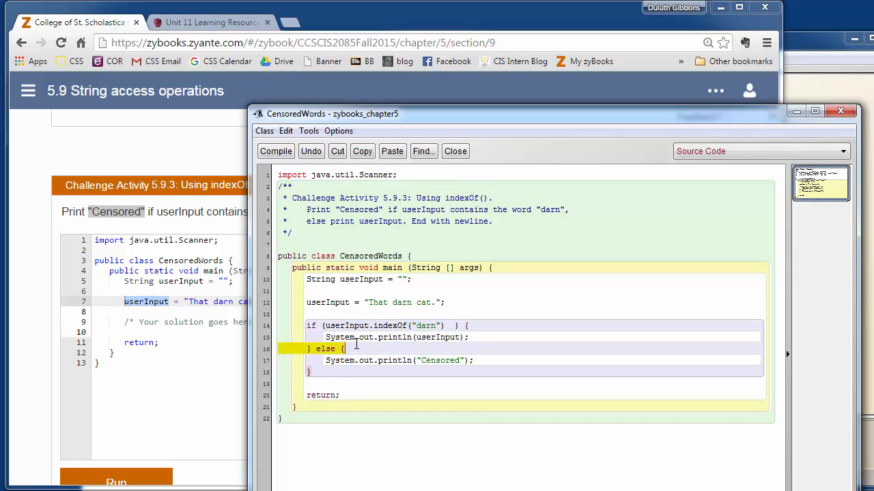
pyautogui.doubleClick(438, 337)
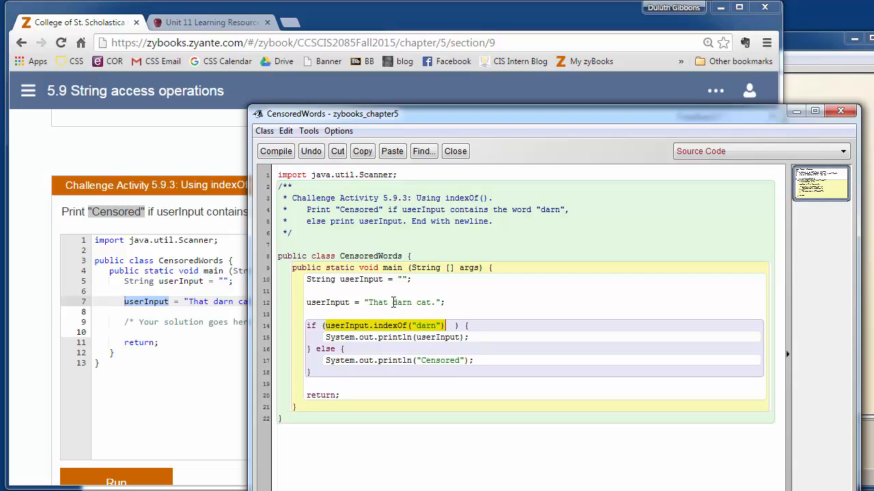
pyautogui.click(402, 303)
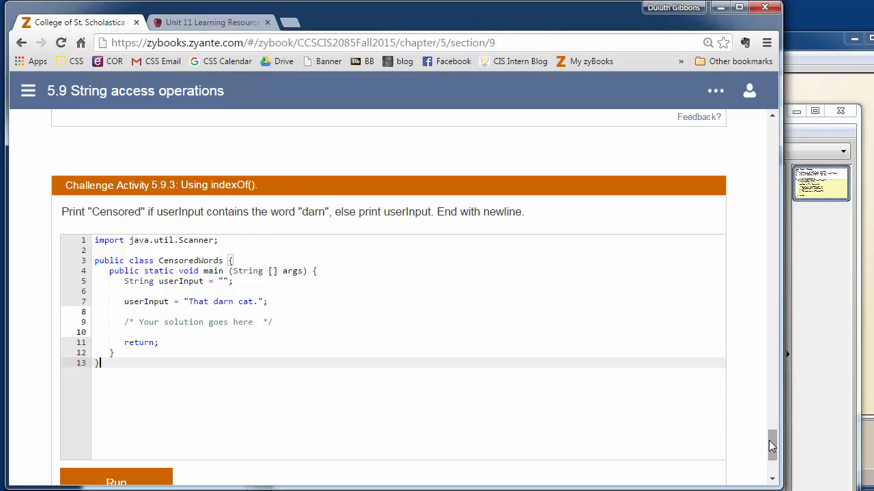
# Check the indexOf method description in Table 5.9.1 before entering the if/else solution
pyautogui.scroll(3)
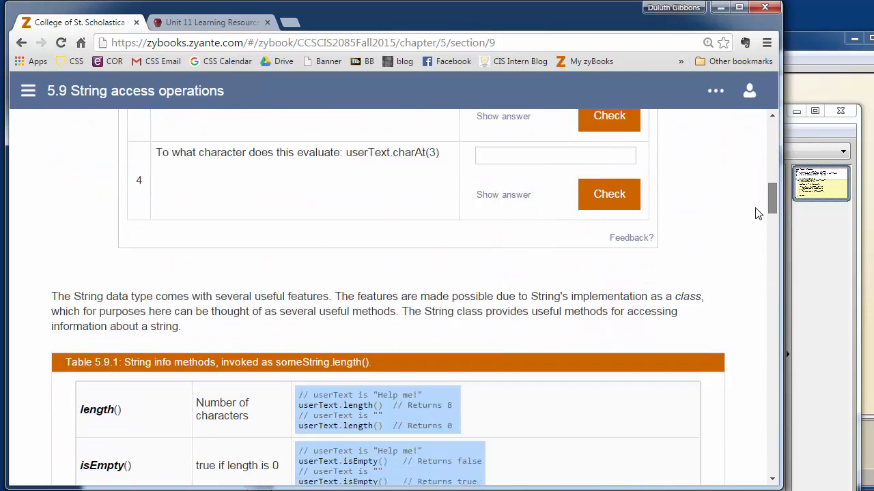
pyautogui.scroll(-3)
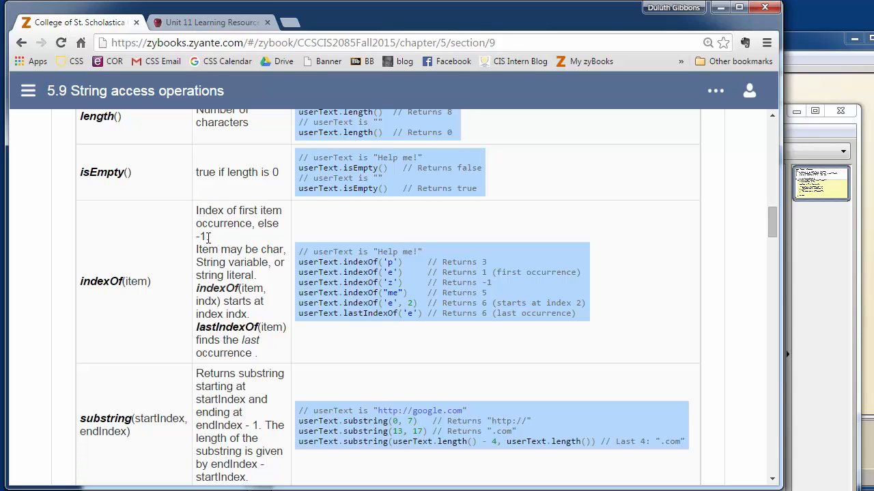
pyautogui.doubleClick(200, 236)
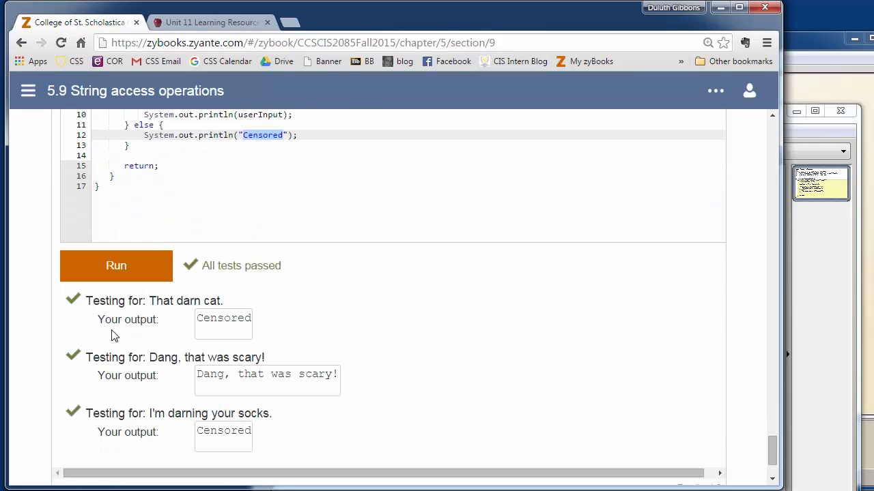
pyautogui.scroll(3)
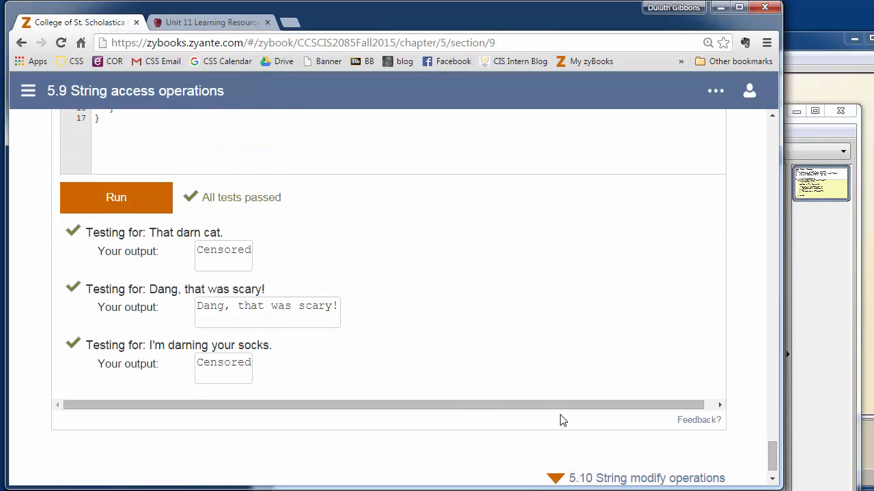
pyautogui.scroll(-3)
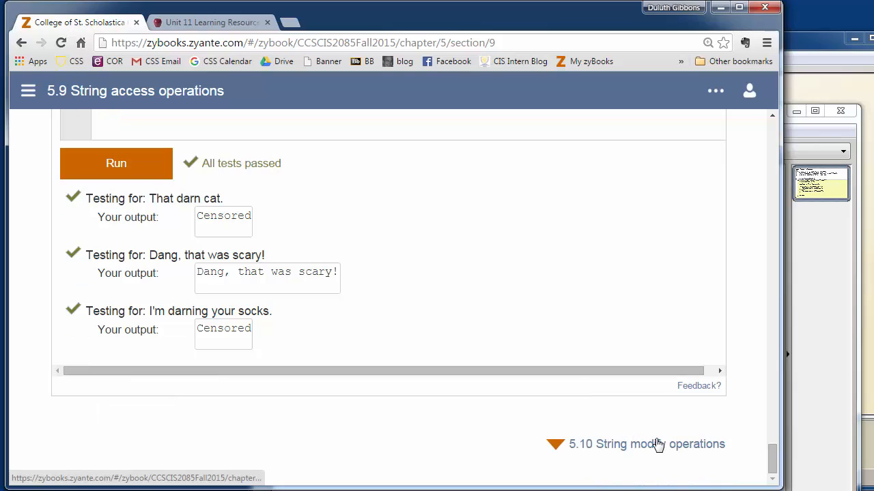
pyautogui.moveTo(410, 188)
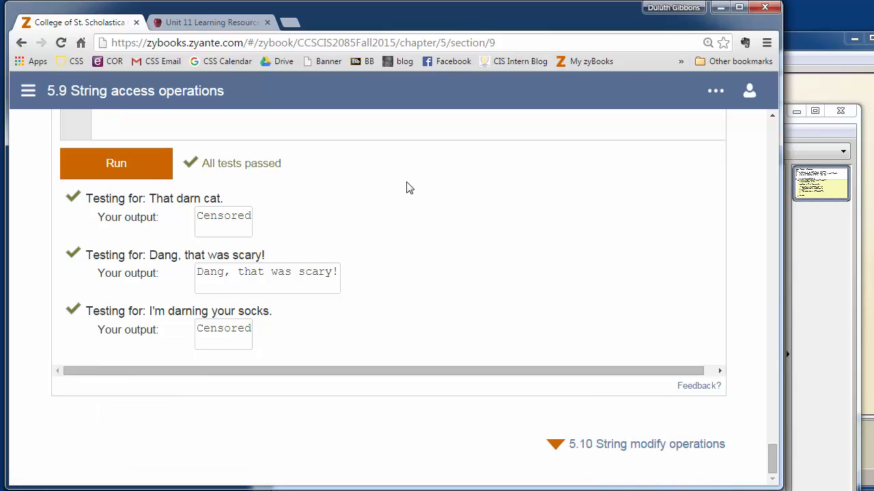